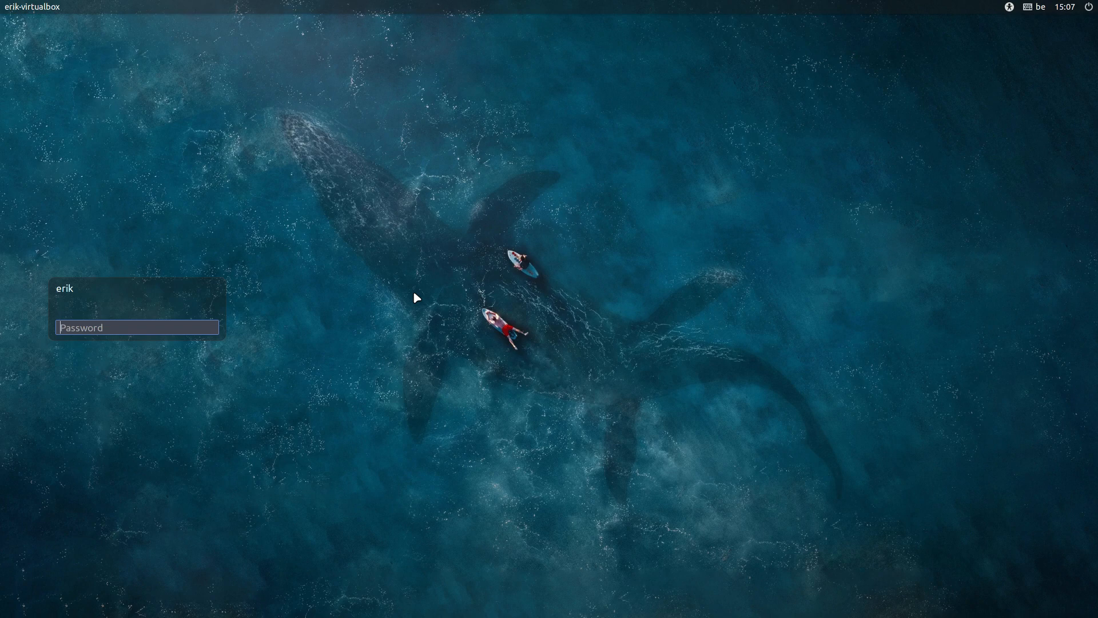
mouse_move(969, 45)
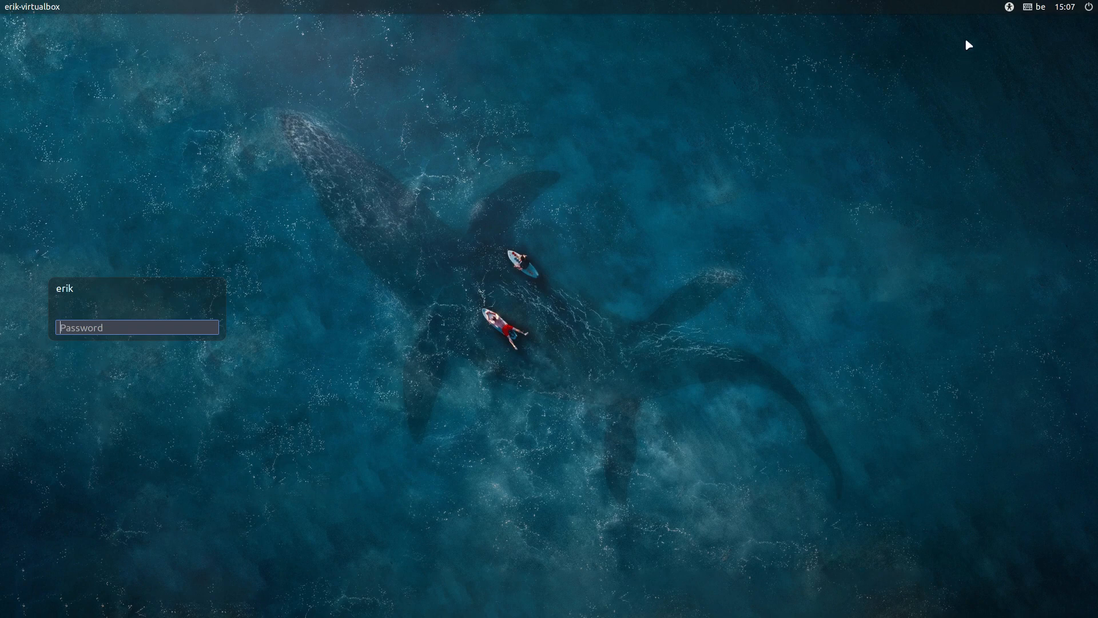
mouse_move(436, 222)
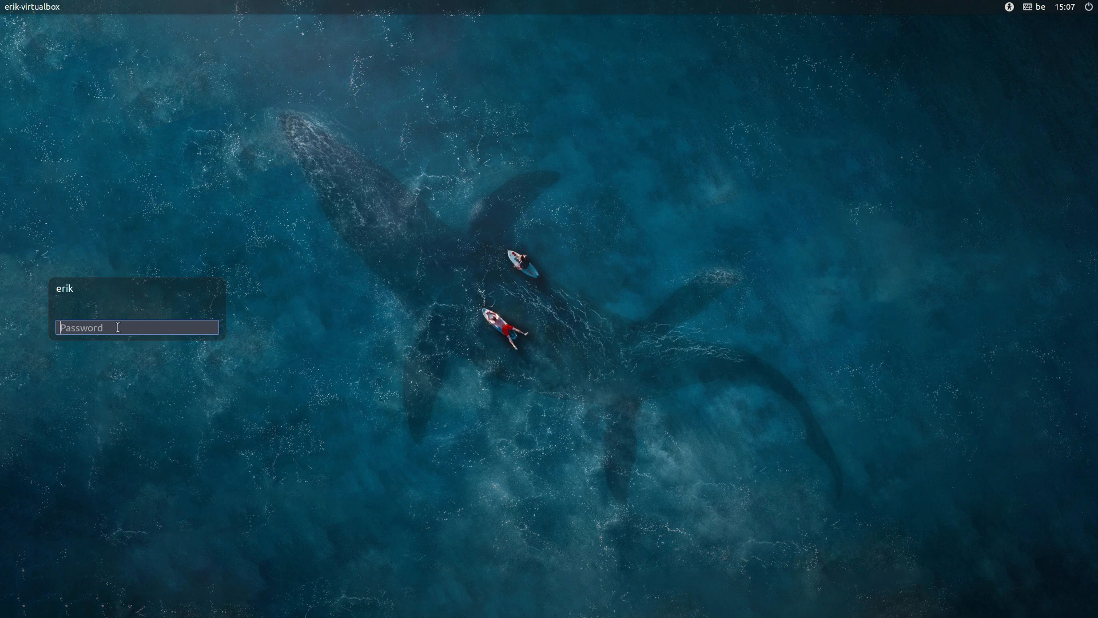
Restart the machine from the LightDM power menu and wait for the boot menu
key("Return")
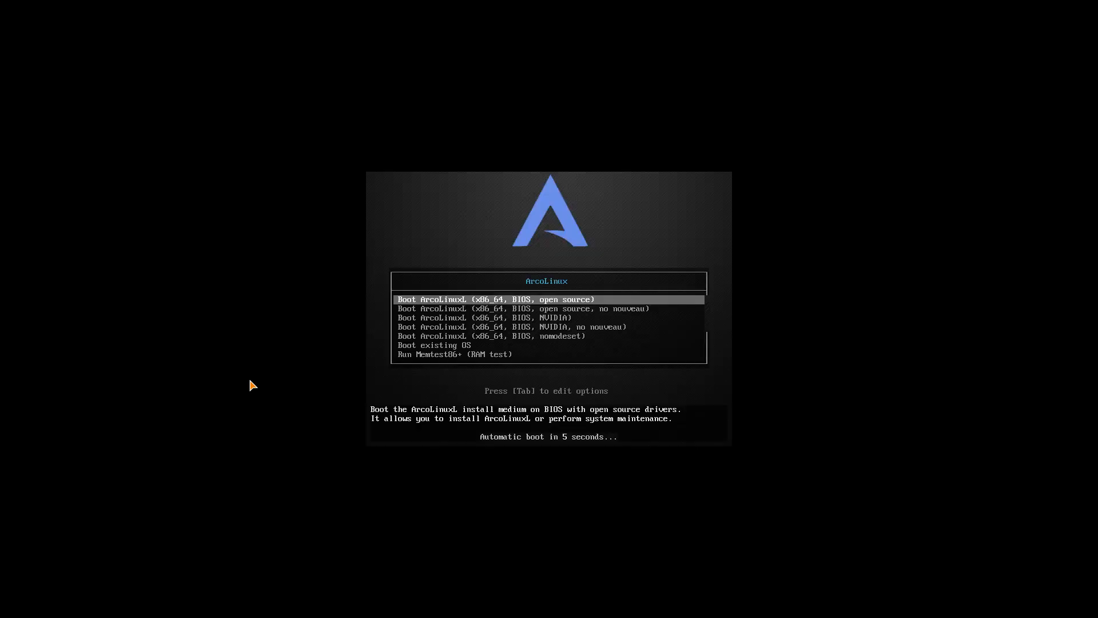
Boot the default ArcoLinux entry through to the Xfce desktop
key("down")
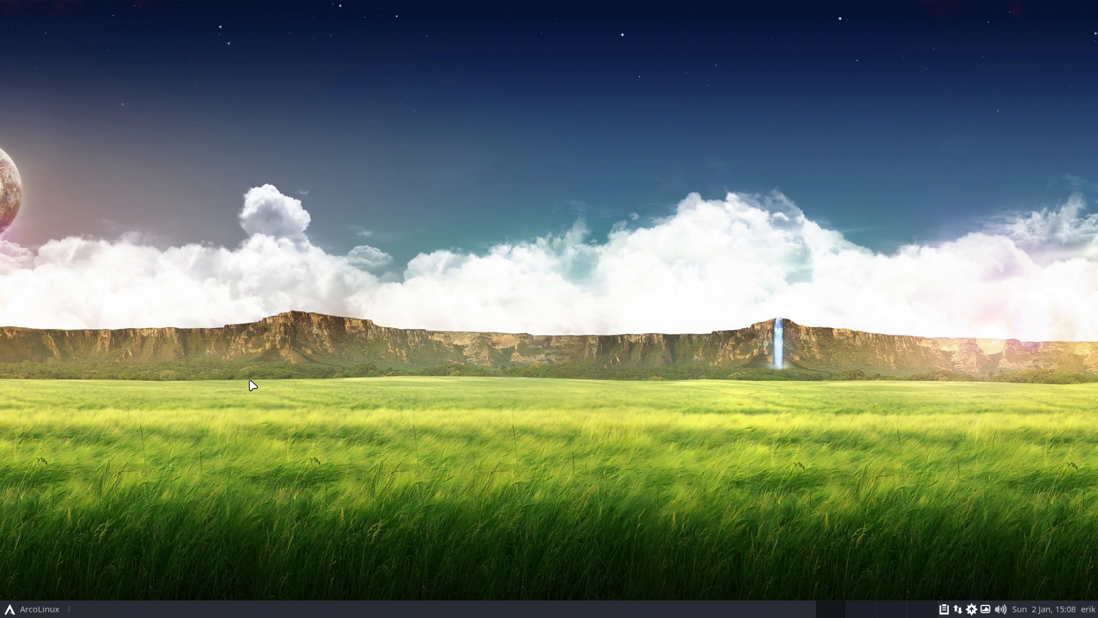
Open the Xfce Settings Manager from the Whisker menu, then close it again
left_click(33, 608)
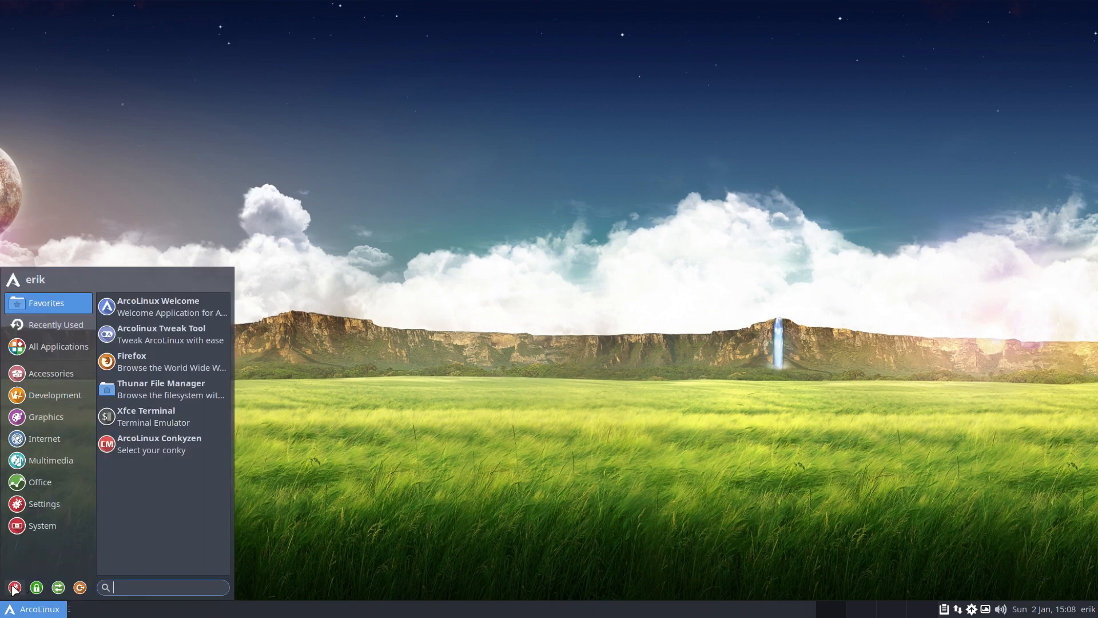
left_click(44, 503)
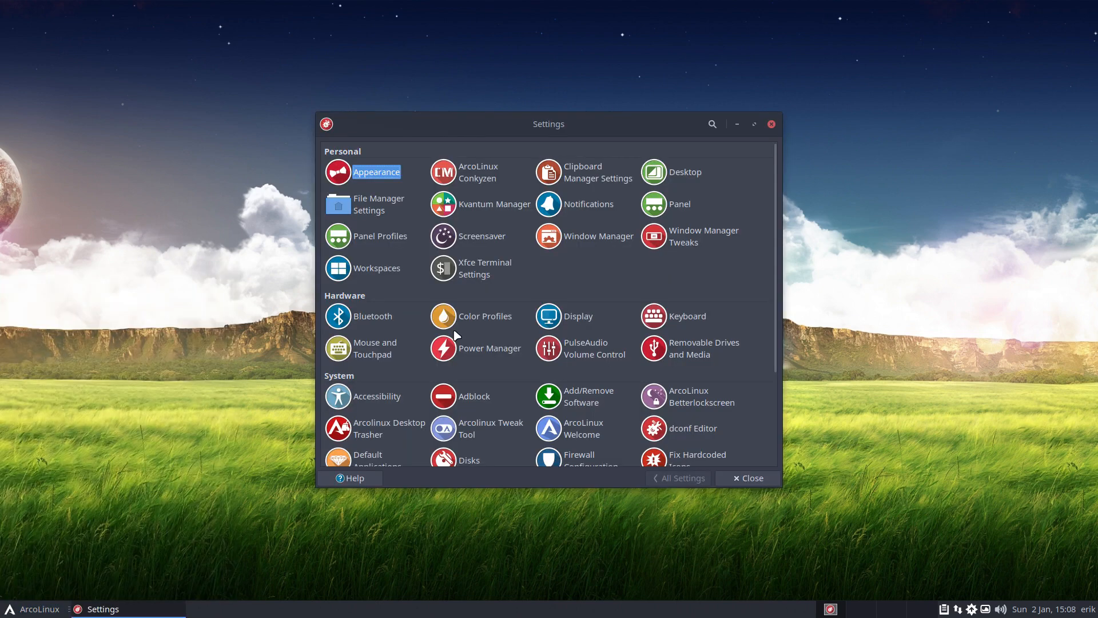
mouse_move(698, 292)
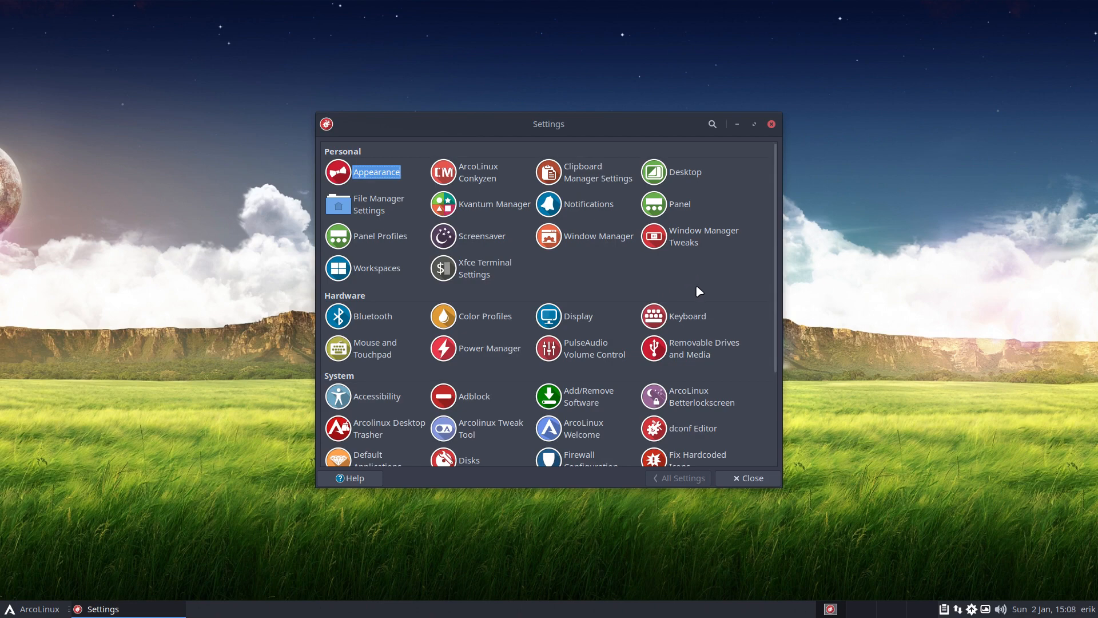
mouse_move(568, 302)
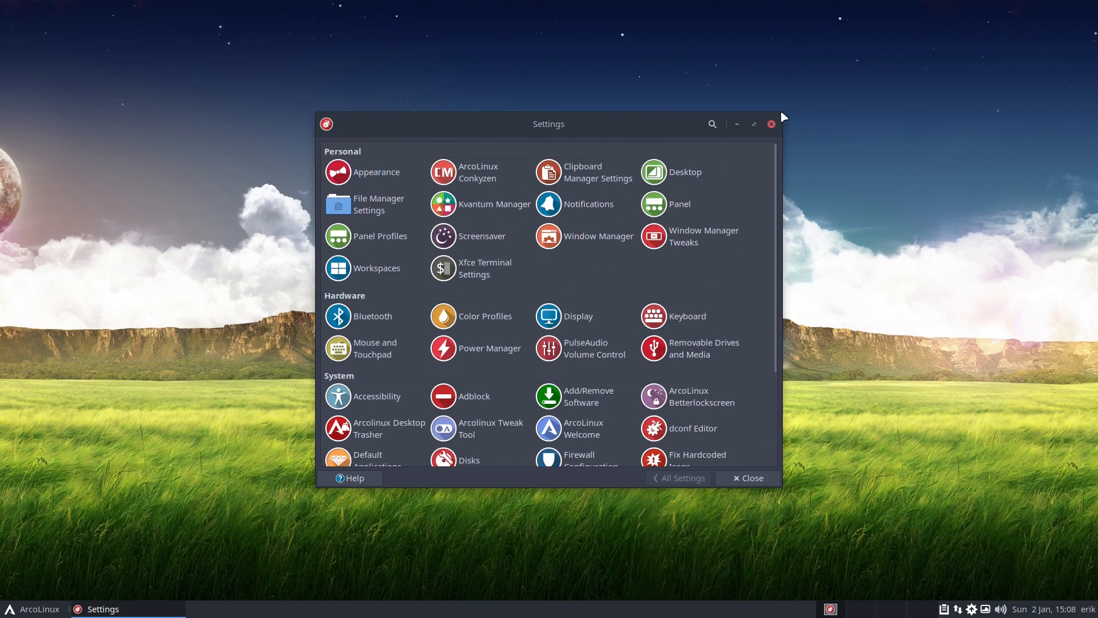
left_click(770, 124)
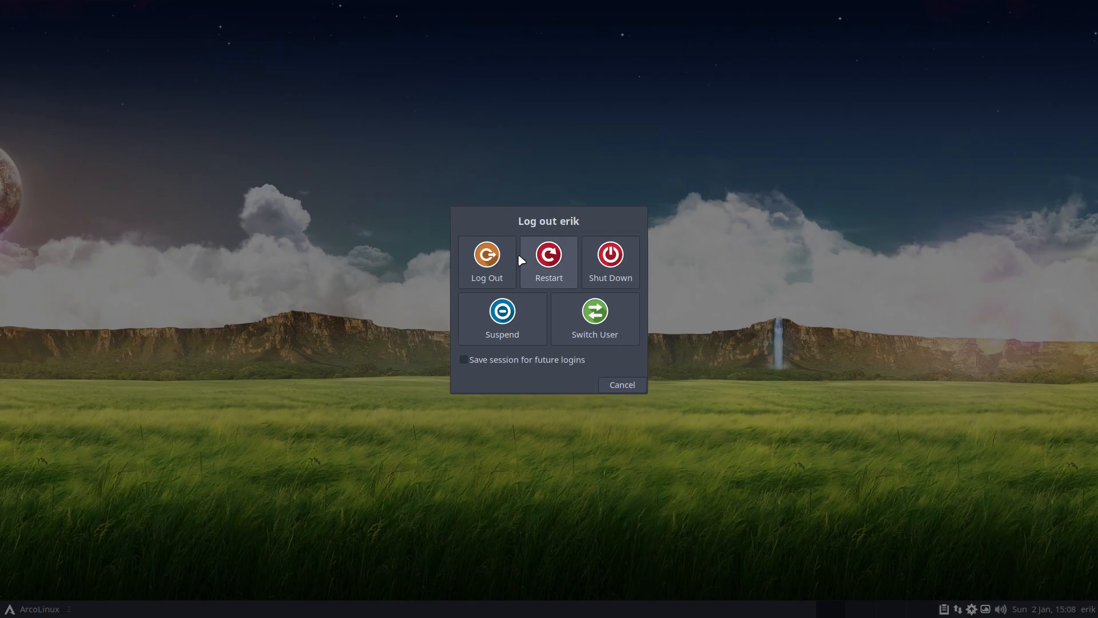
Log out to the SDDM screen and sign back in to the desktop session
left_click(486, 262)
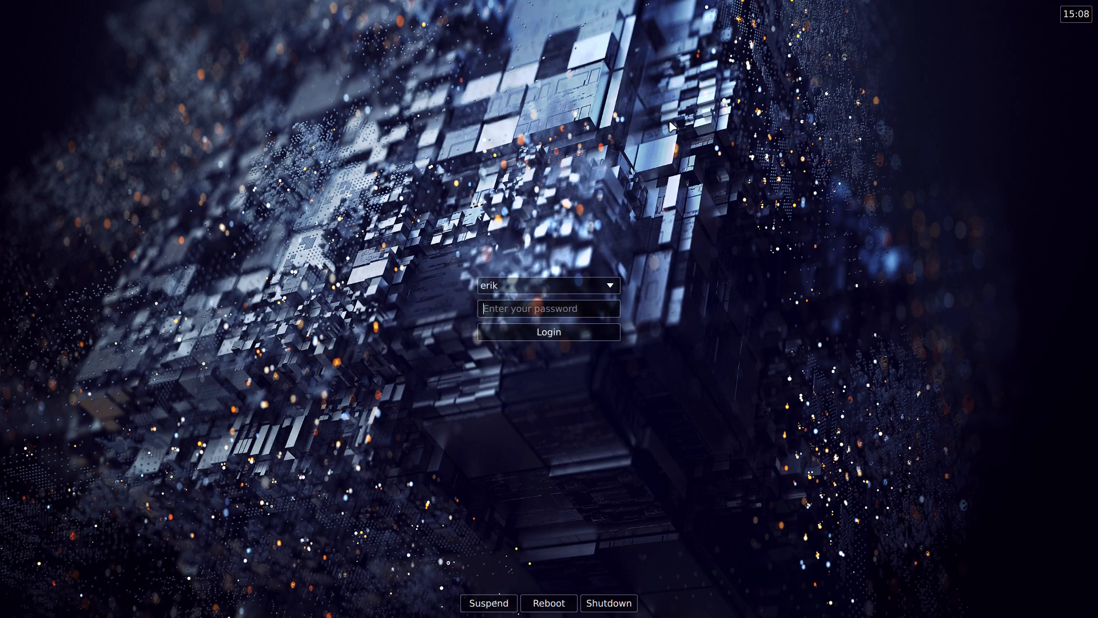
mouse_move(400, 410)
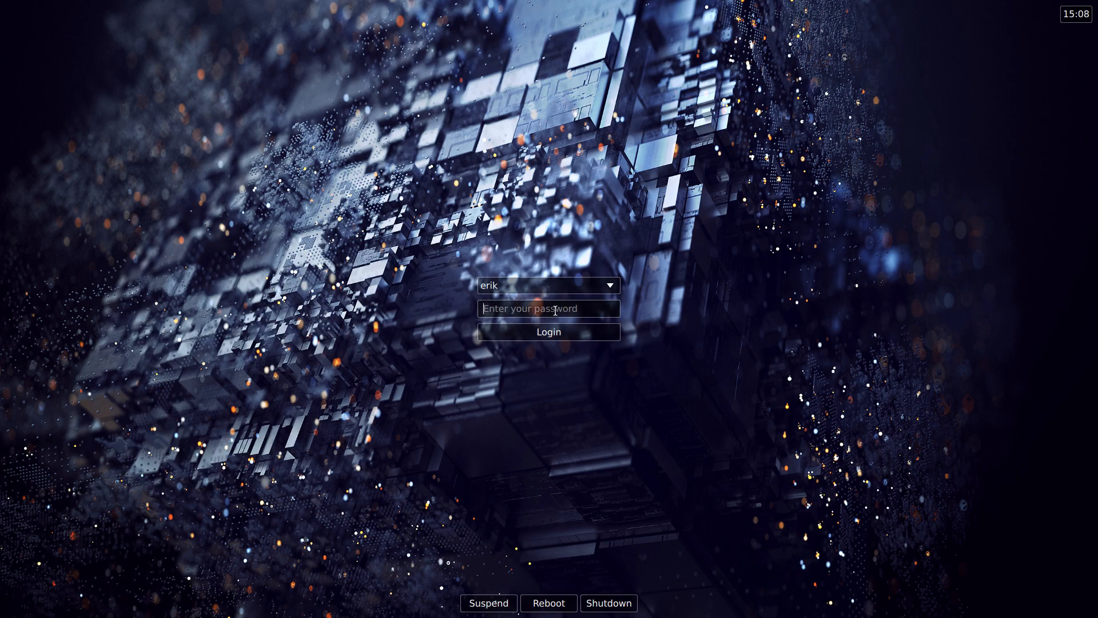
left_click(548, 332)
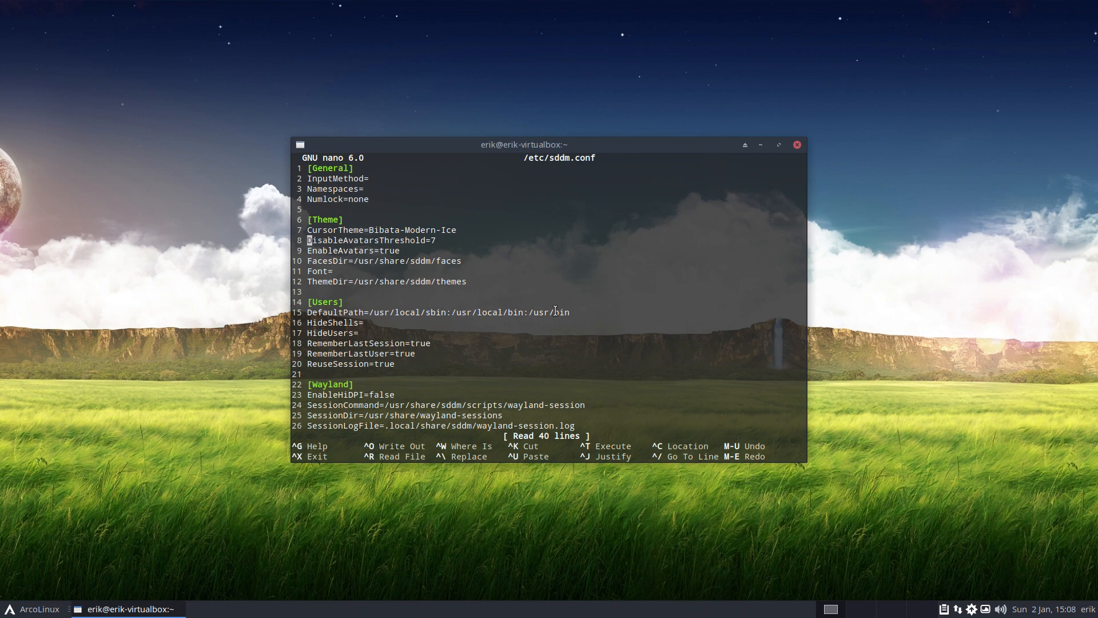
key("Down")
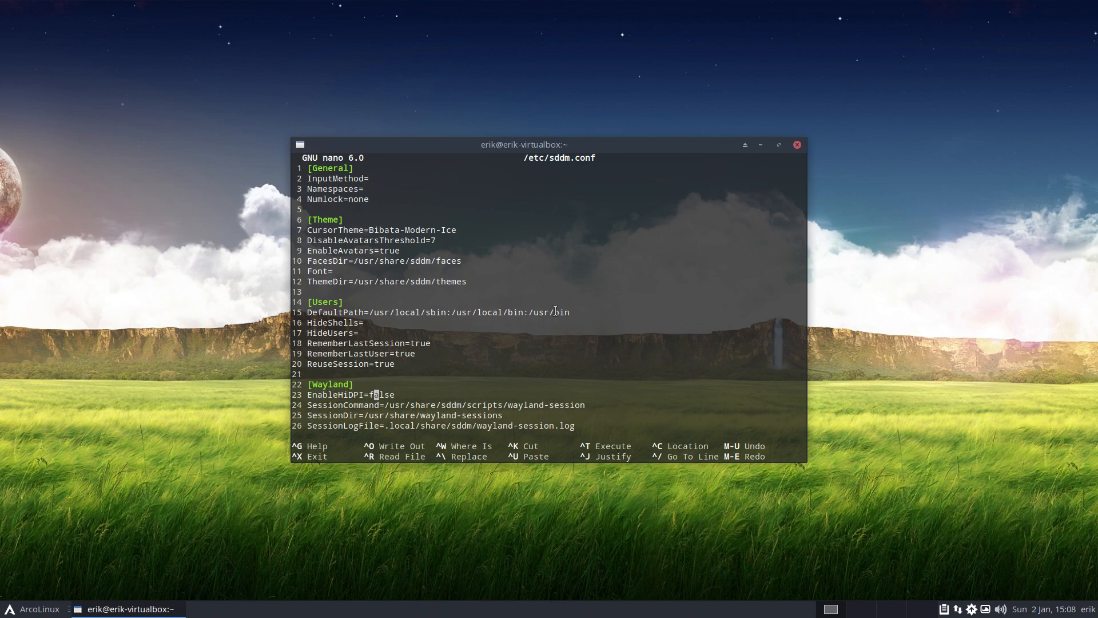
scroll("down", 3)
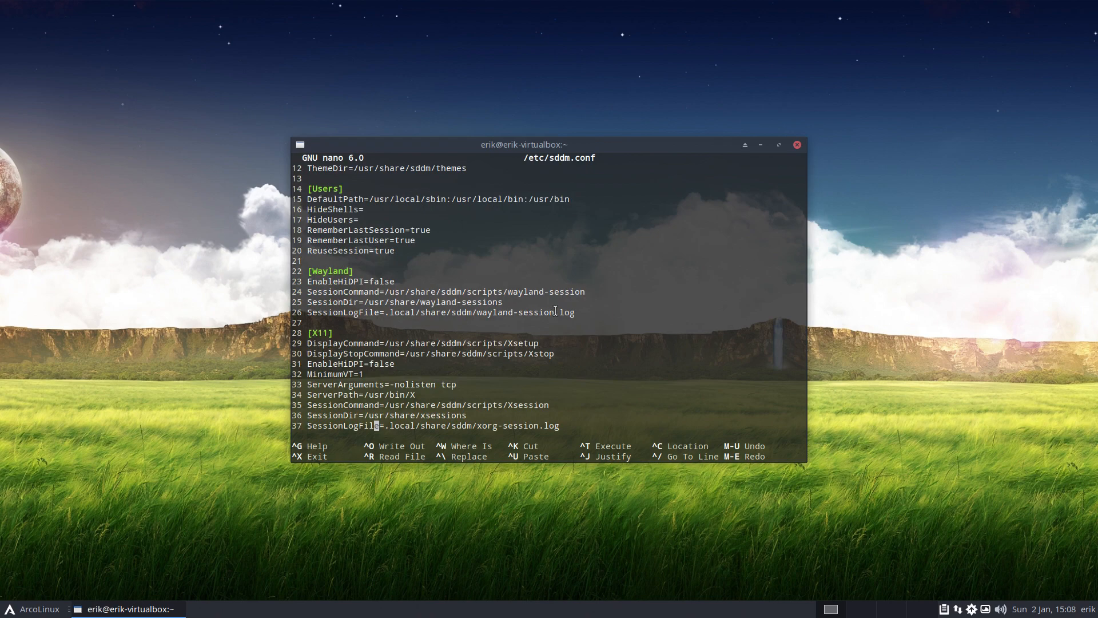
scroll("down", 3)
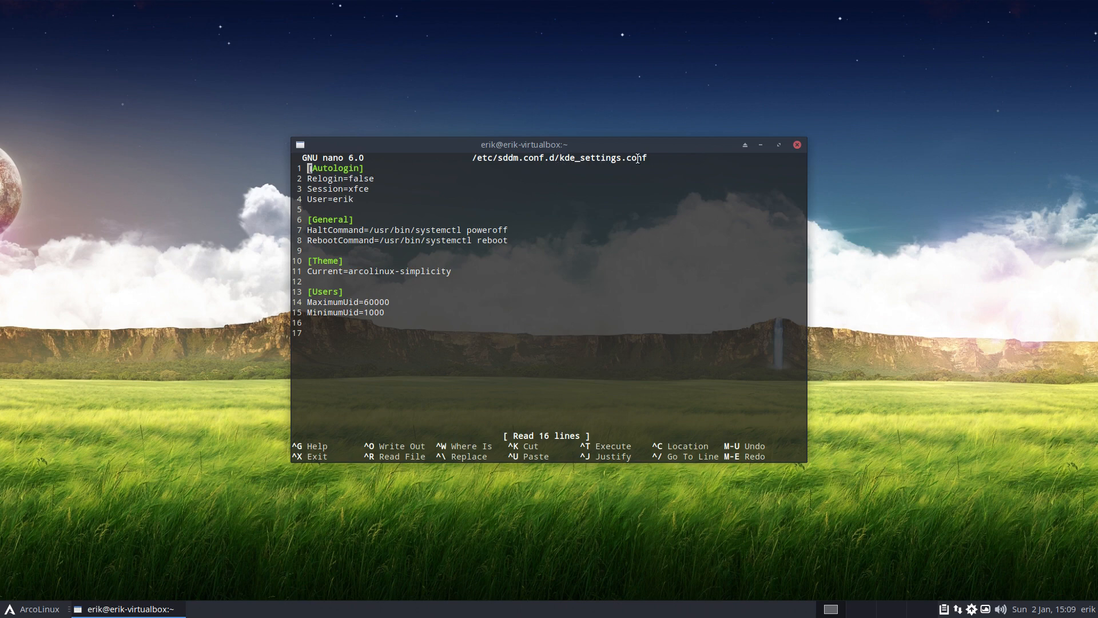
mouse_move(642, 191)
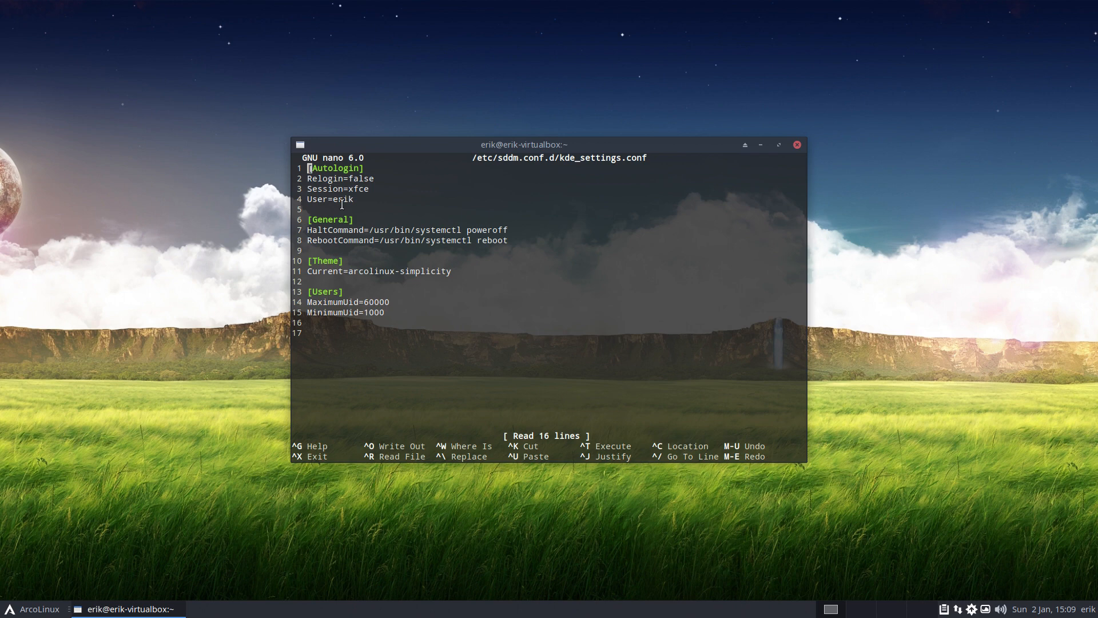
mouse_move(398, 270)
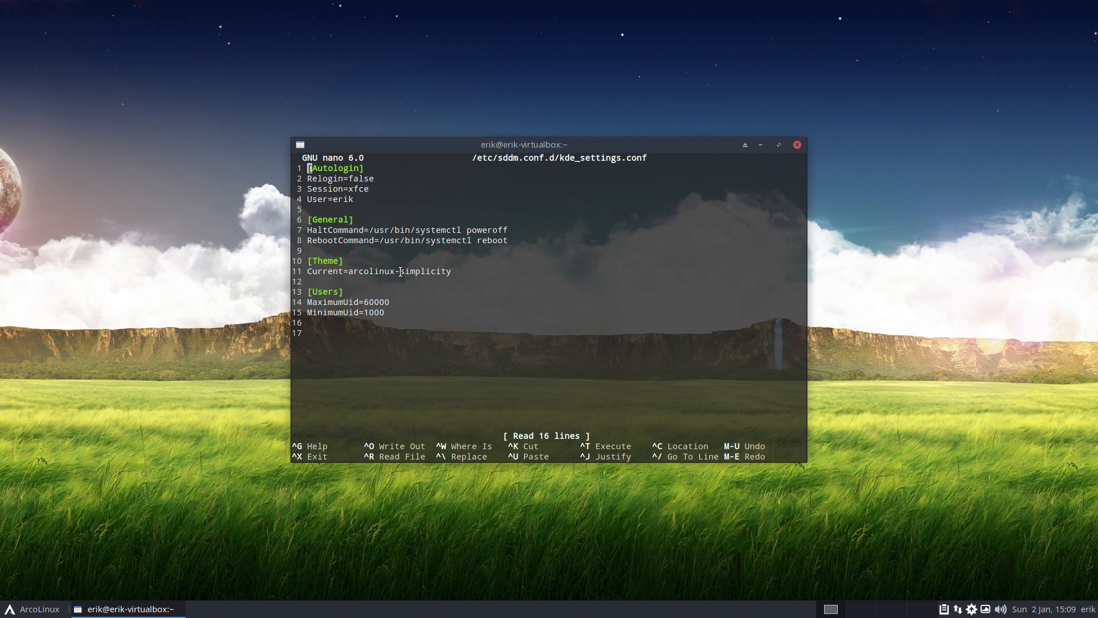
mouse_move(500, 480)
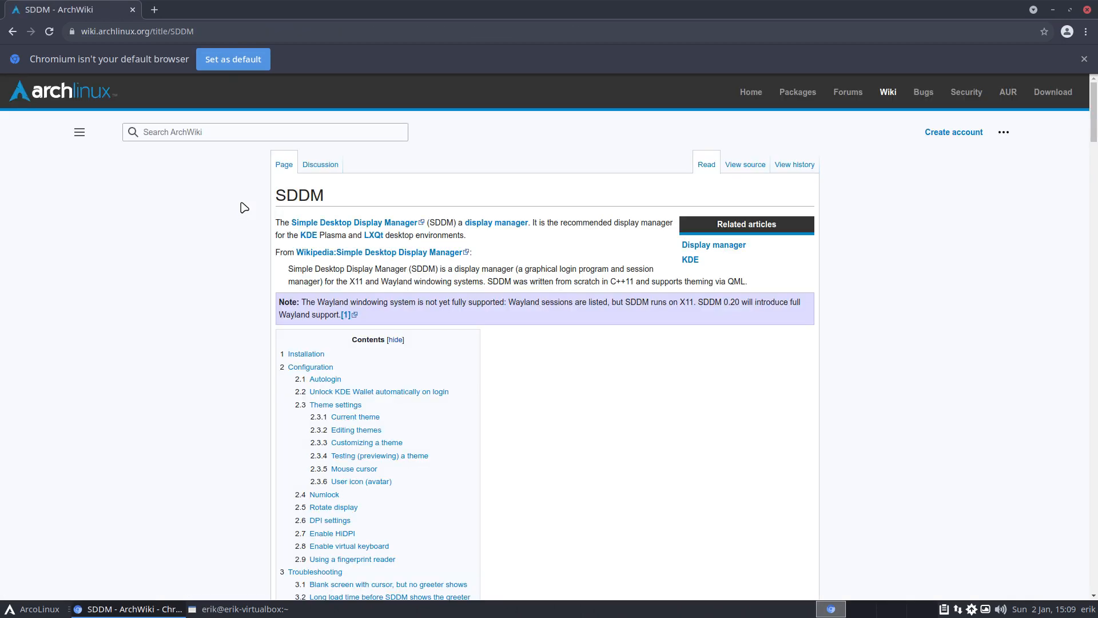
Search the ArchWiki SDDM page for 'background' to find the theme.conf.user override example
type("backgrou")
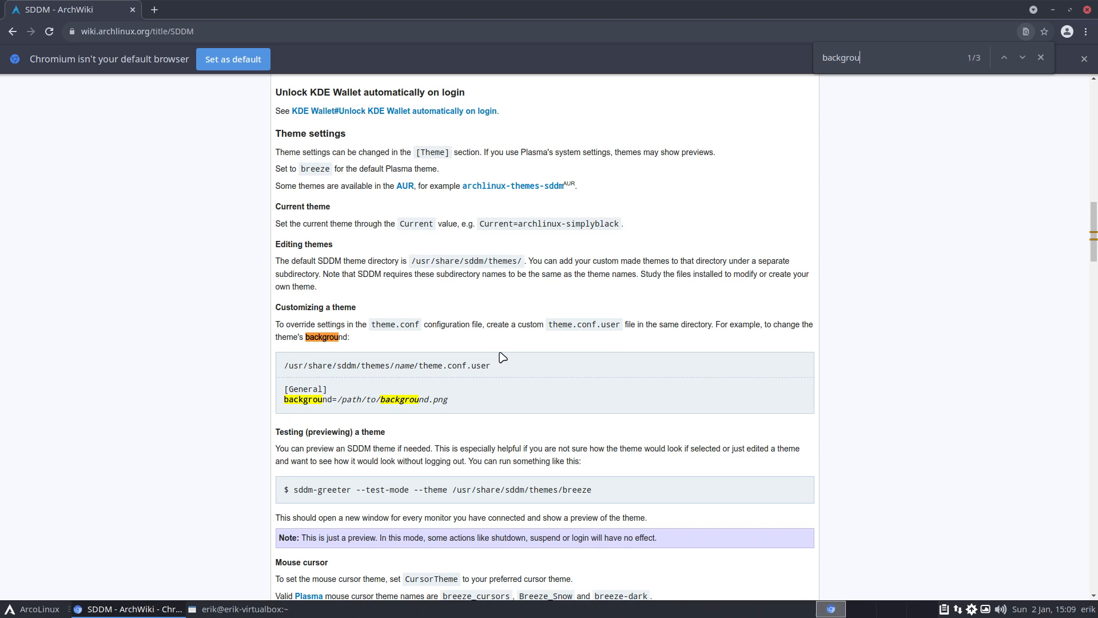
mouse_move(428, 378)
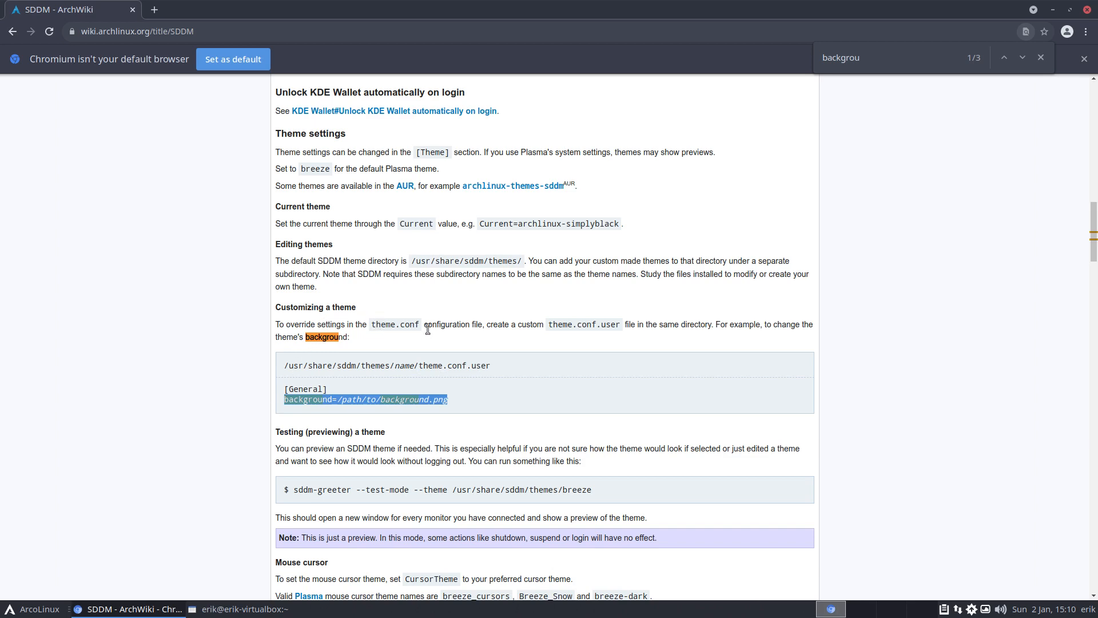
mouse_move(626, 326)
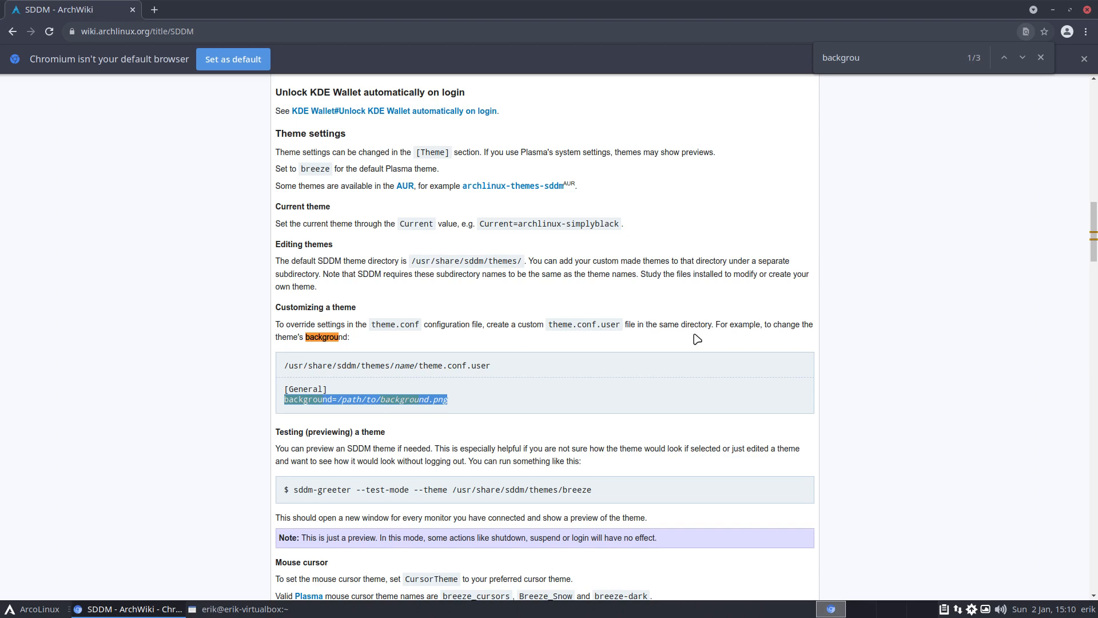
mouse_move(352, 345)
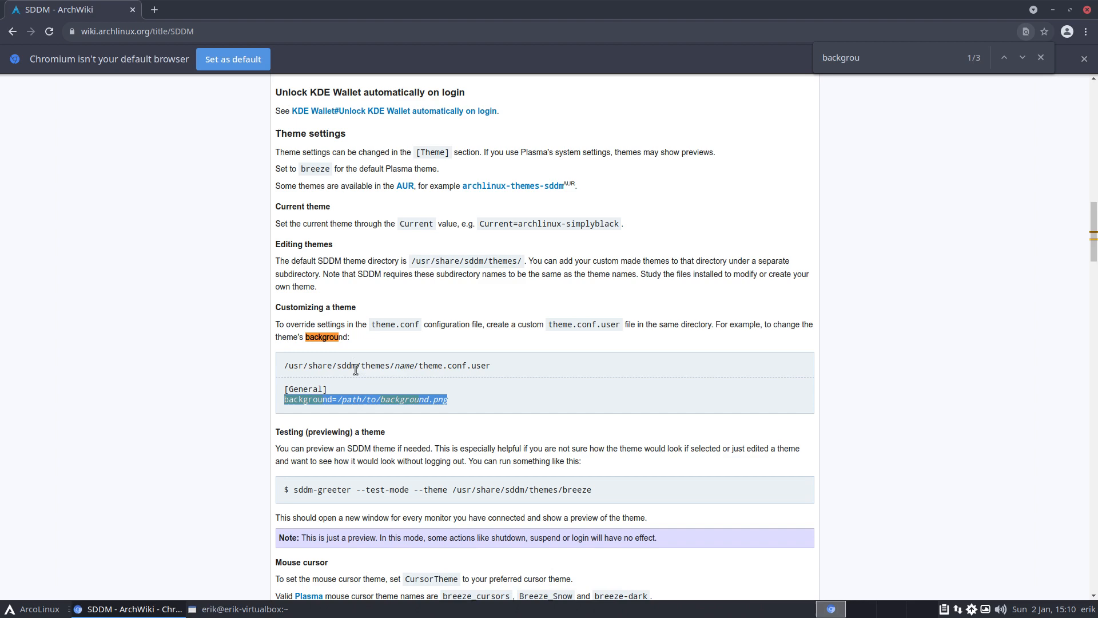
mouse_move(308, 404)
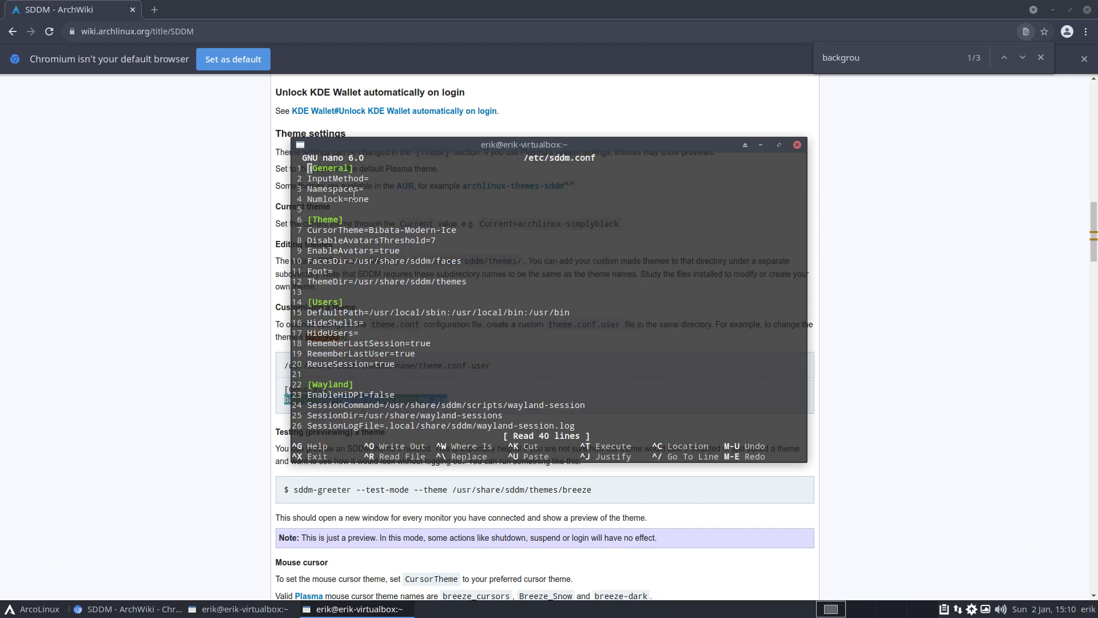
left_click(370, 197)
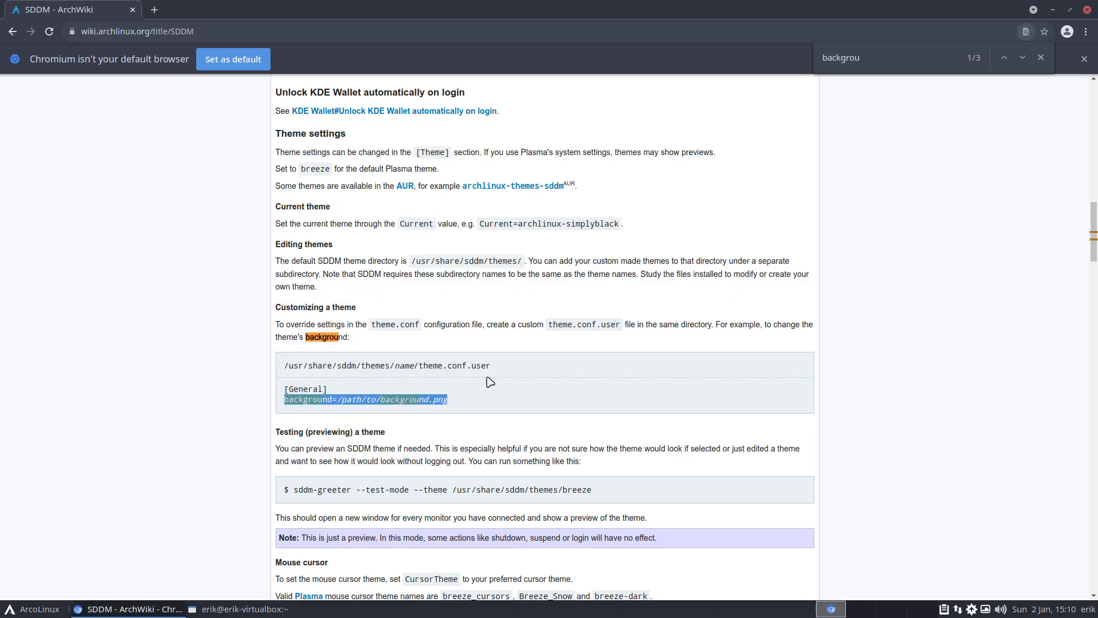
mouse_move(448, 368)
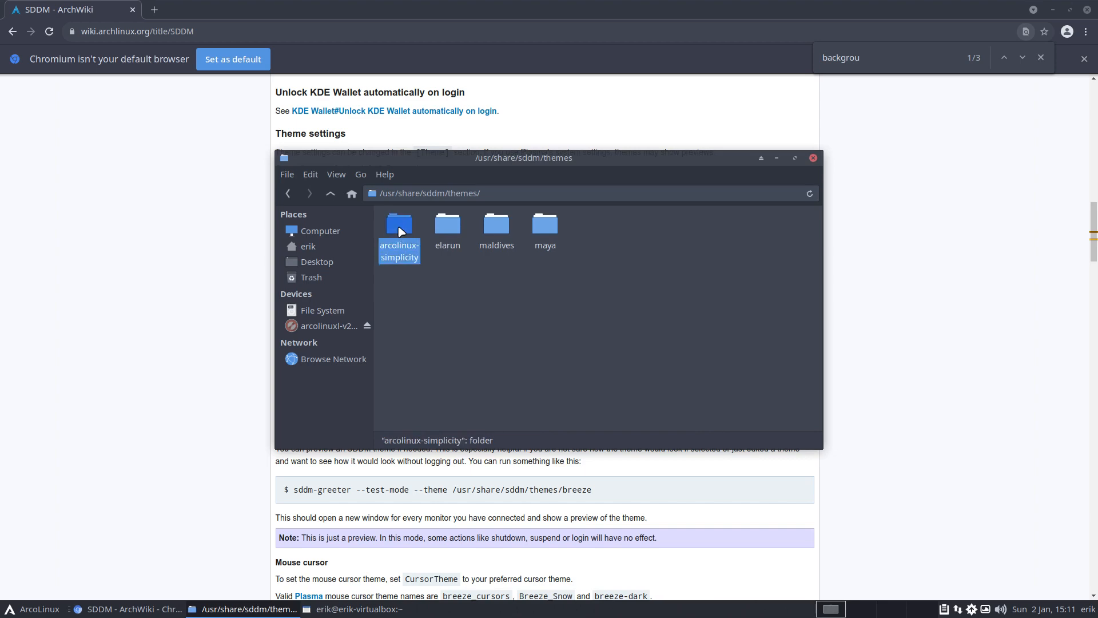
Open the arcolinux-simplicity theme folder and place its window beside the wiki page
double_click(398, 224)
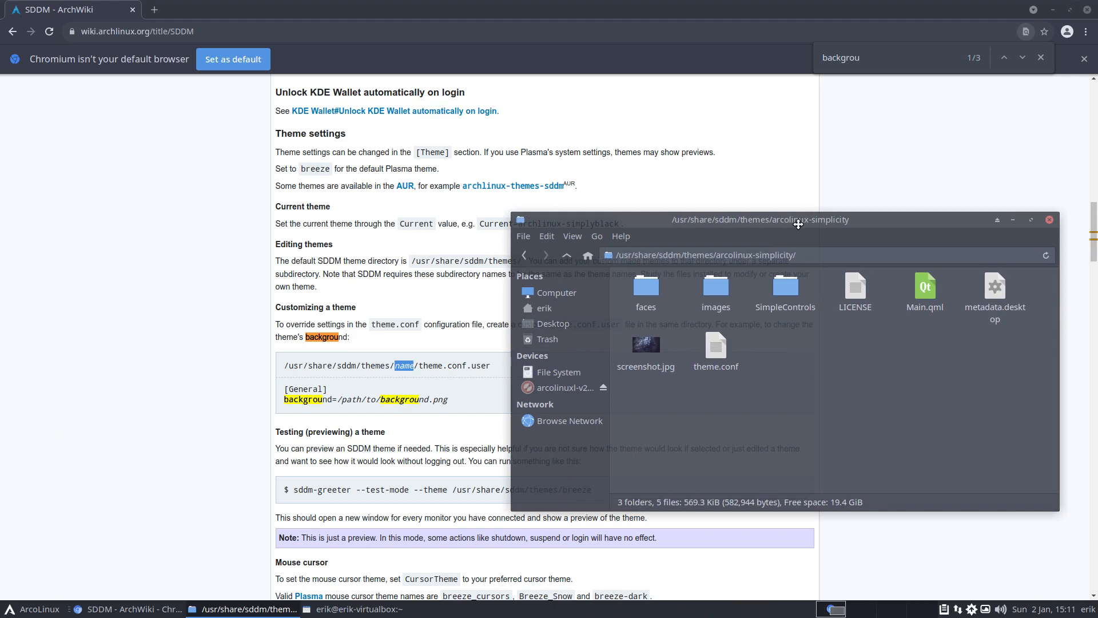
left_click(715, 348)
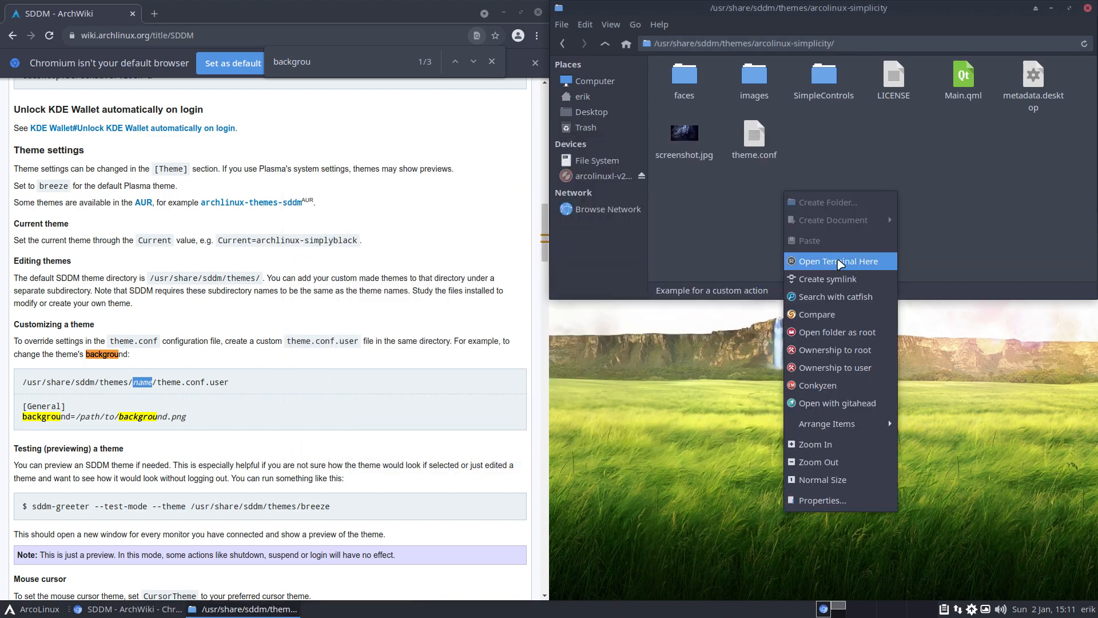
Run sudo touch /usr/share/sddm/themes/arcolinux-simplicity/theme.conf.user to create the empty file
left_click(834, 261)
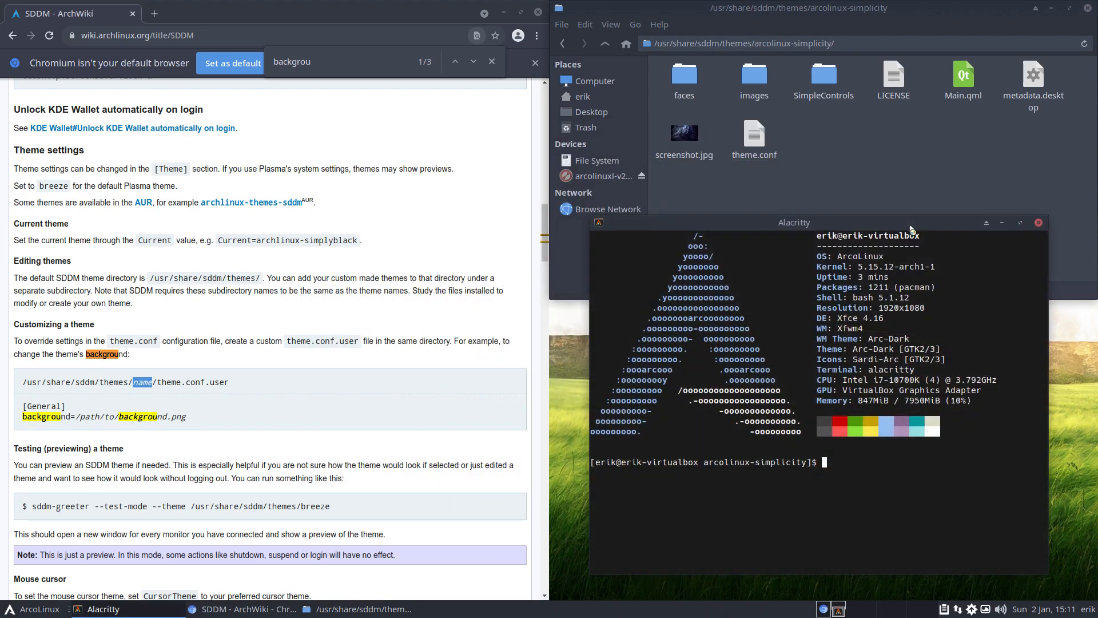
type("sudo")
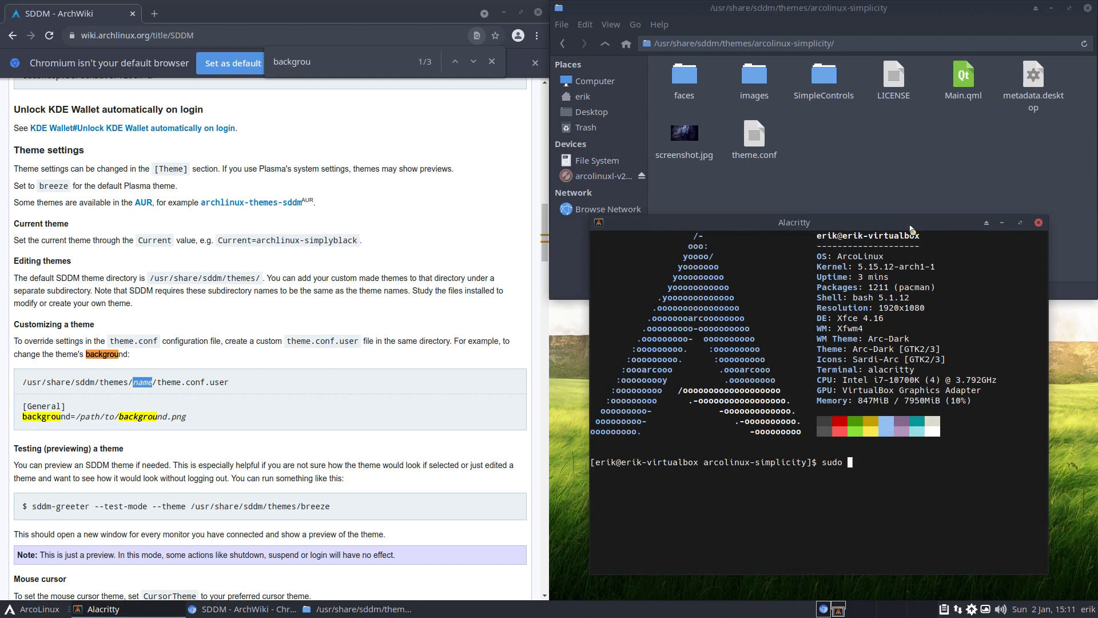
type("touch")
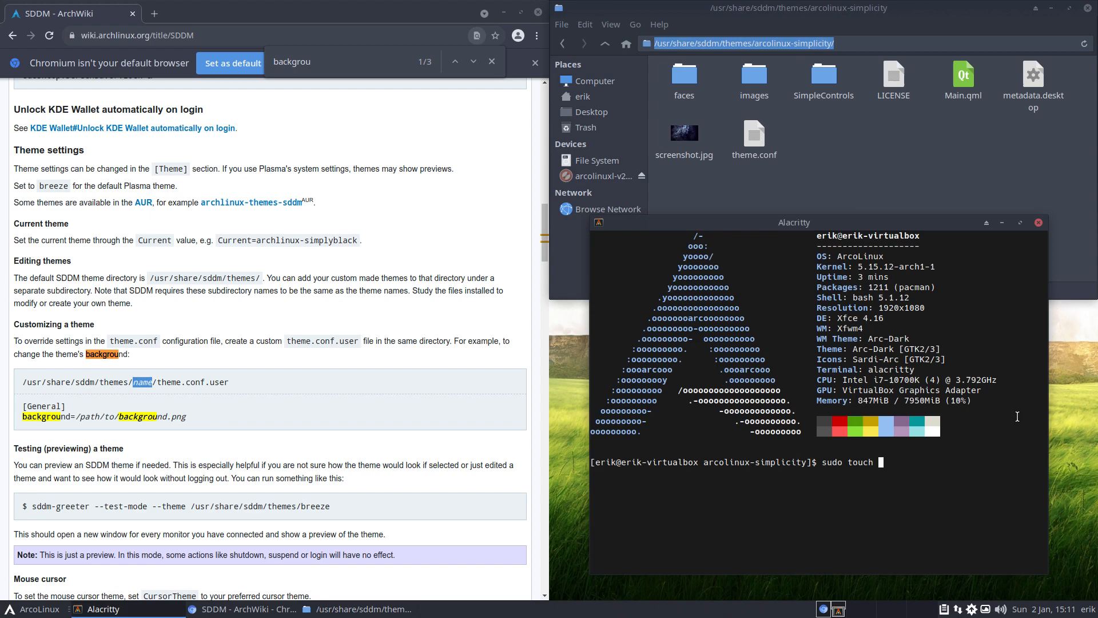
type("/usr/share/sddm/themes/arcolinux-simplicity/")
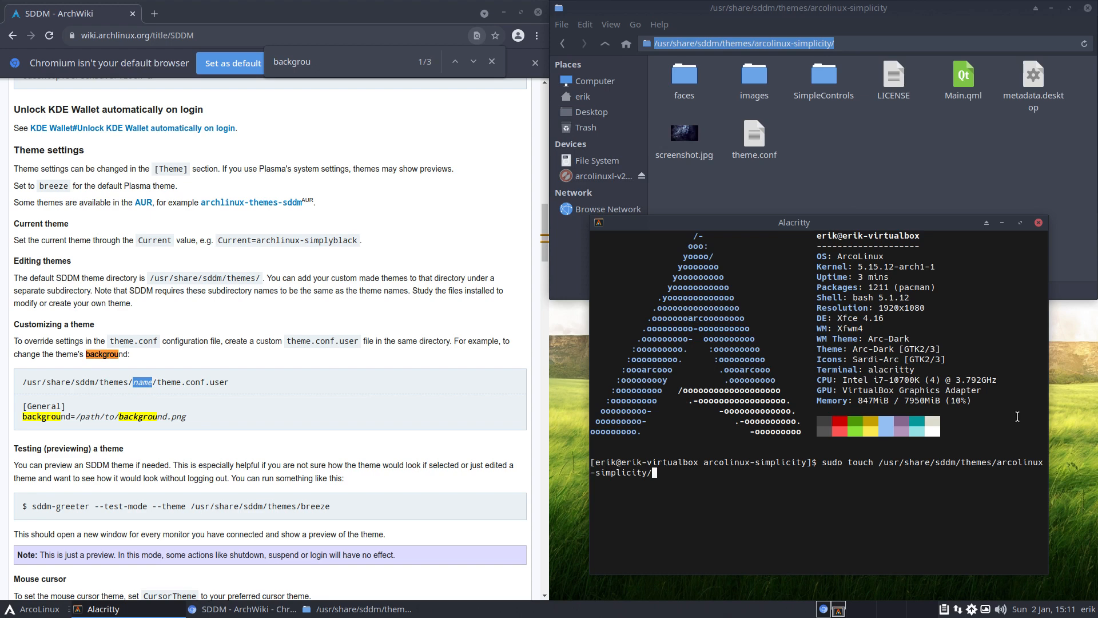
type("theme.conf.")
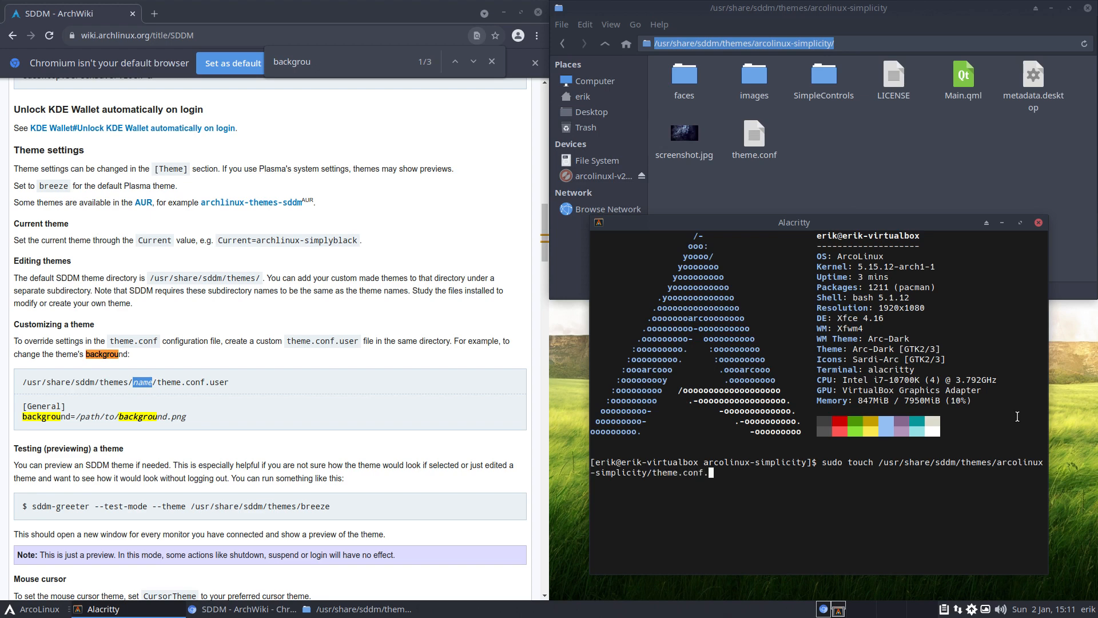
type("user")
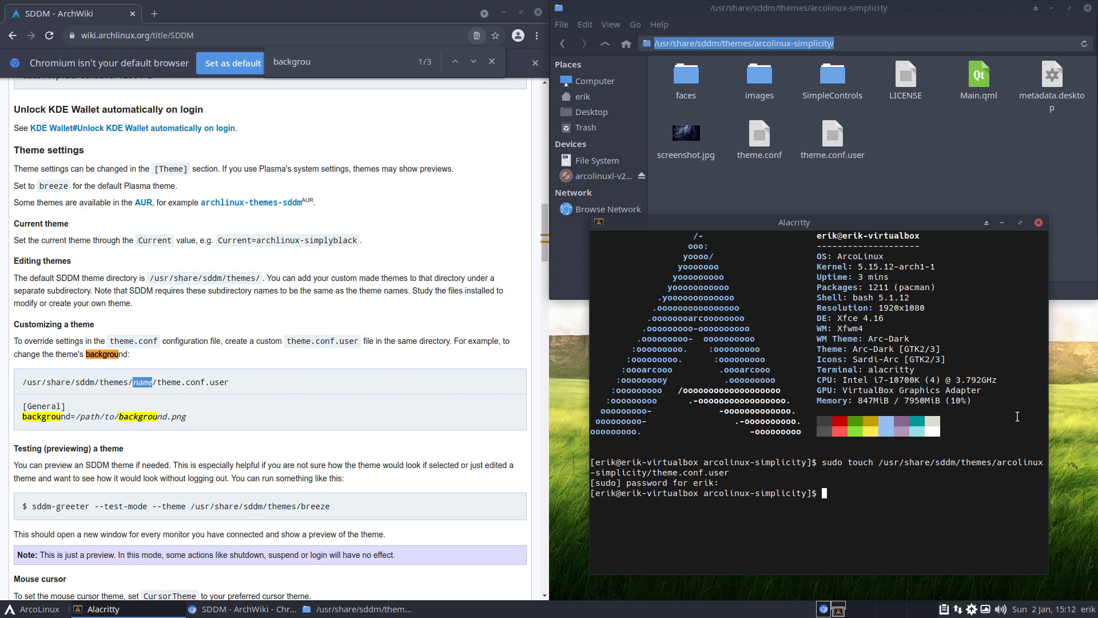
left_click(833, 136)
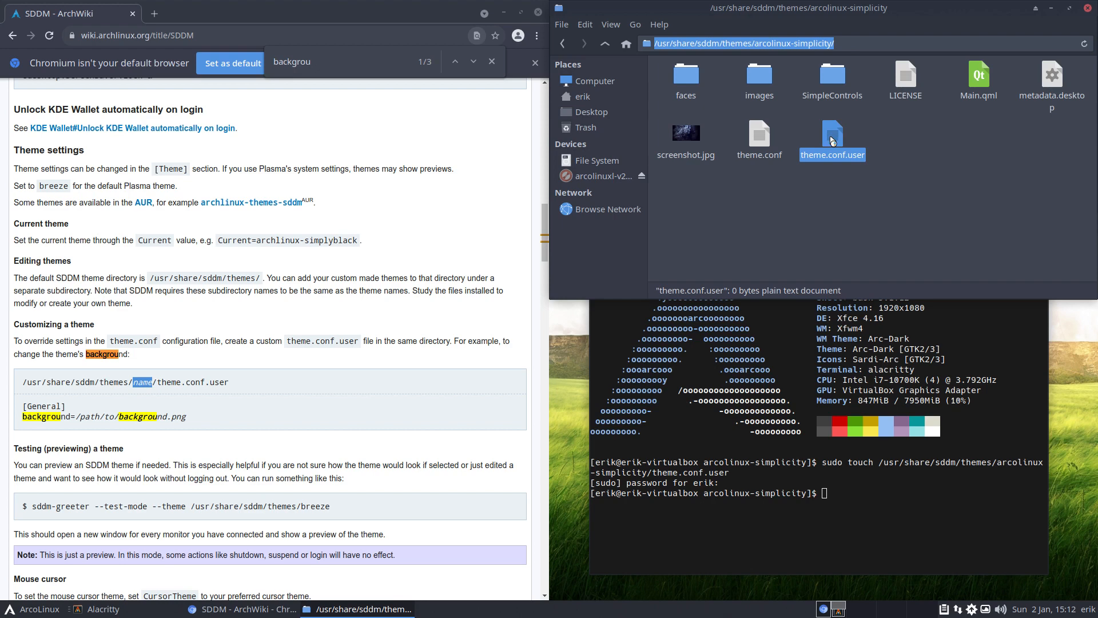
mouse_move(213, 398)
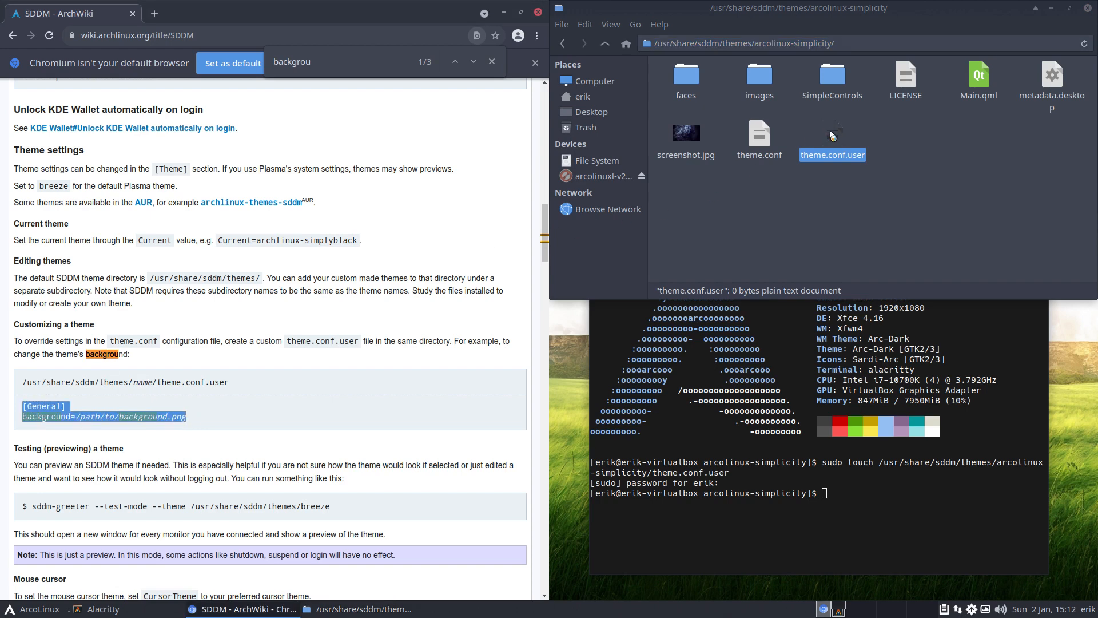
Open theme.conf.user in Sublime Text and enter the [General] background override section
double_click(832, 133)
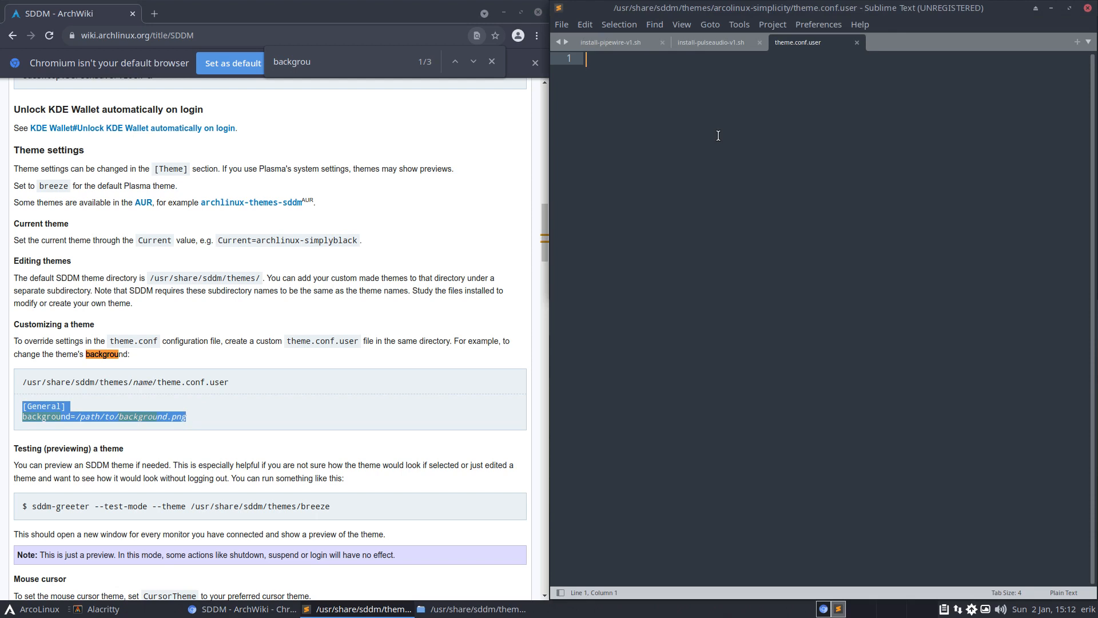
type("[General]")
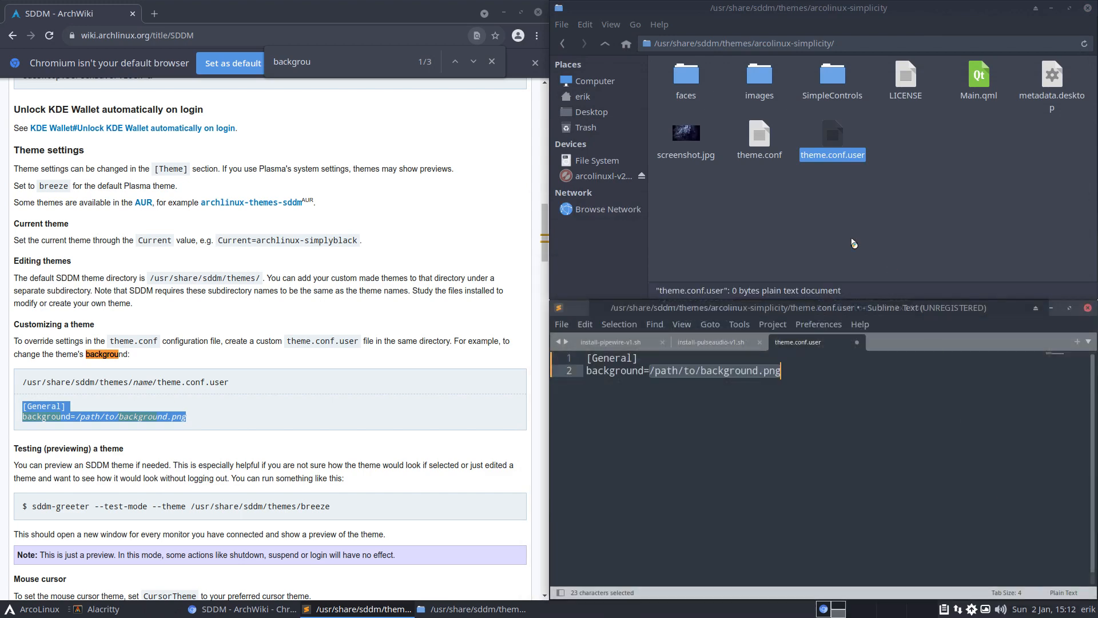
mouse_move(595, 160)
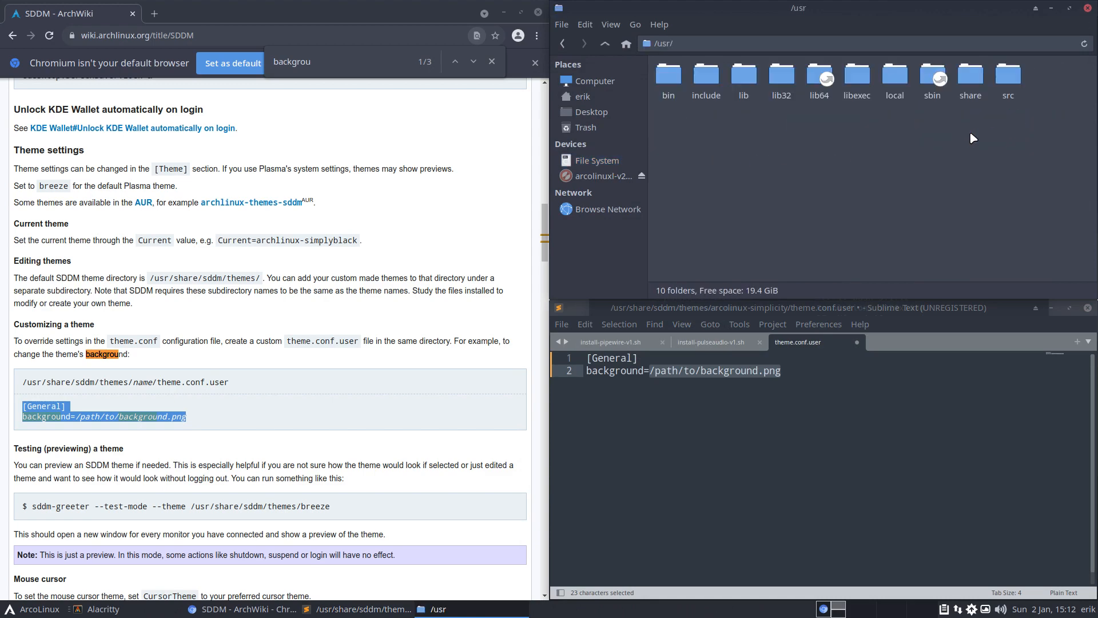
double_click(970, 73)
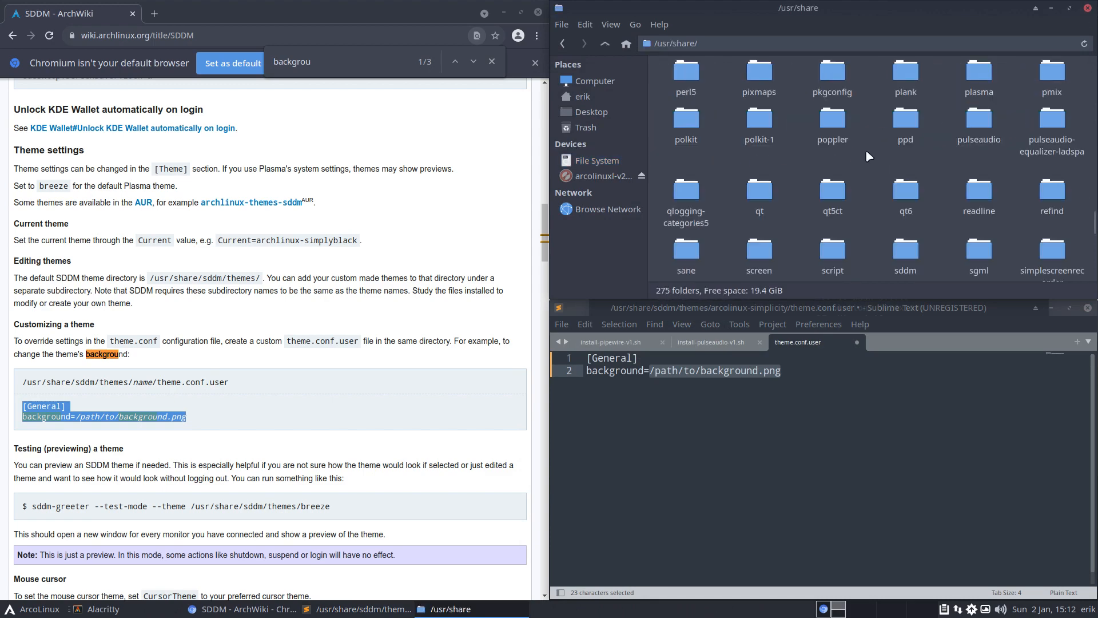
mouse_move(906, 126)
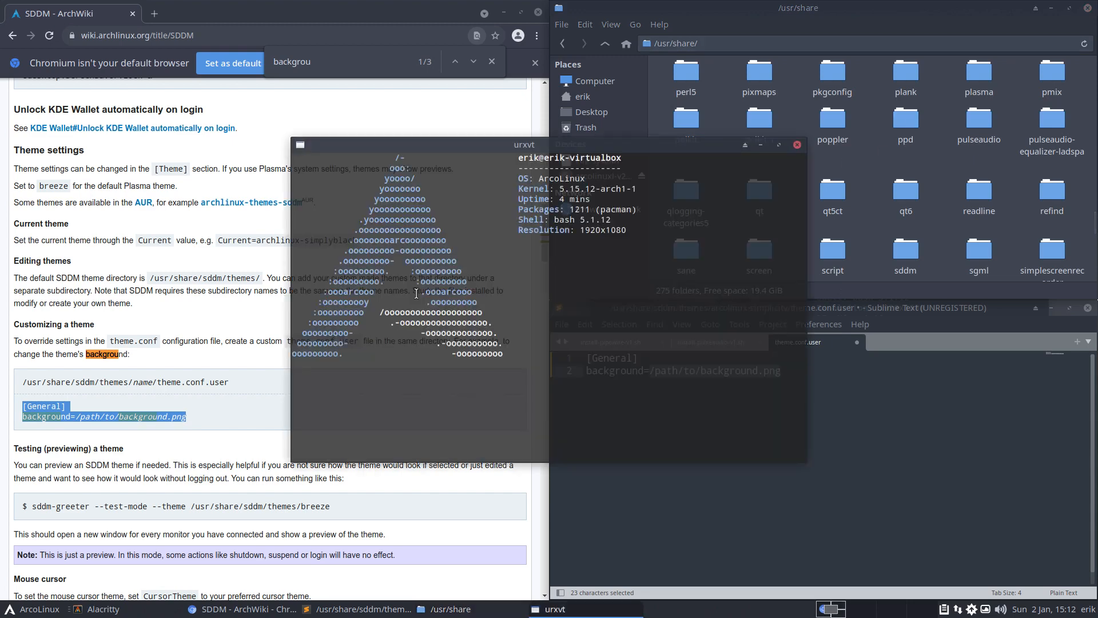
Install arcolinux-sddm-backgrounds-git with sudo pacman -S, using Tab completion, then close urxvt
type("sudo pacman -S")
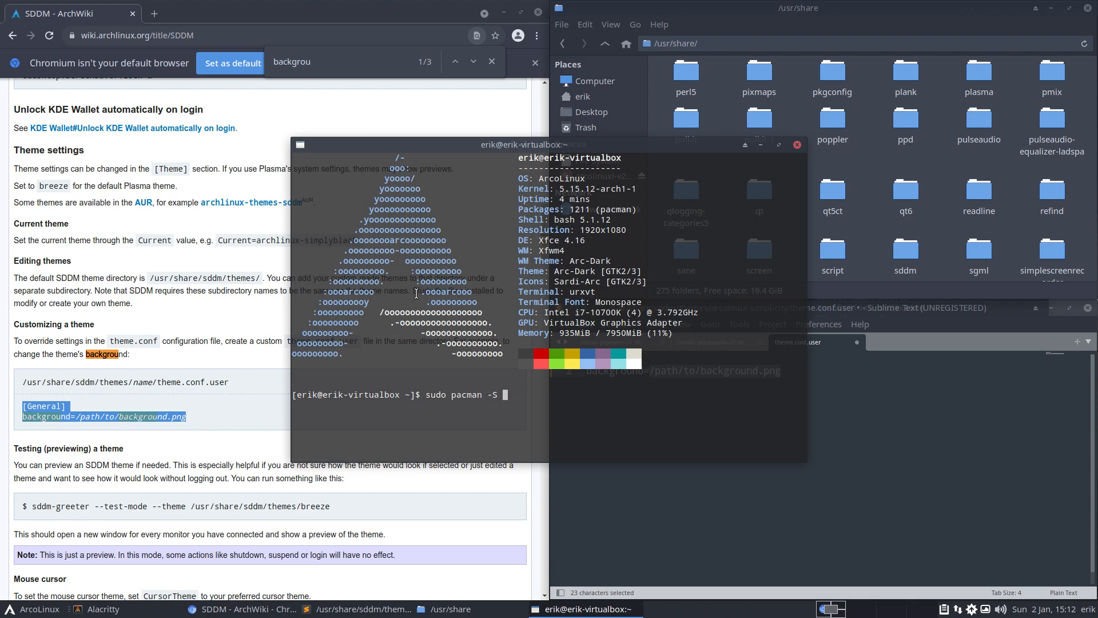
type("arcl")
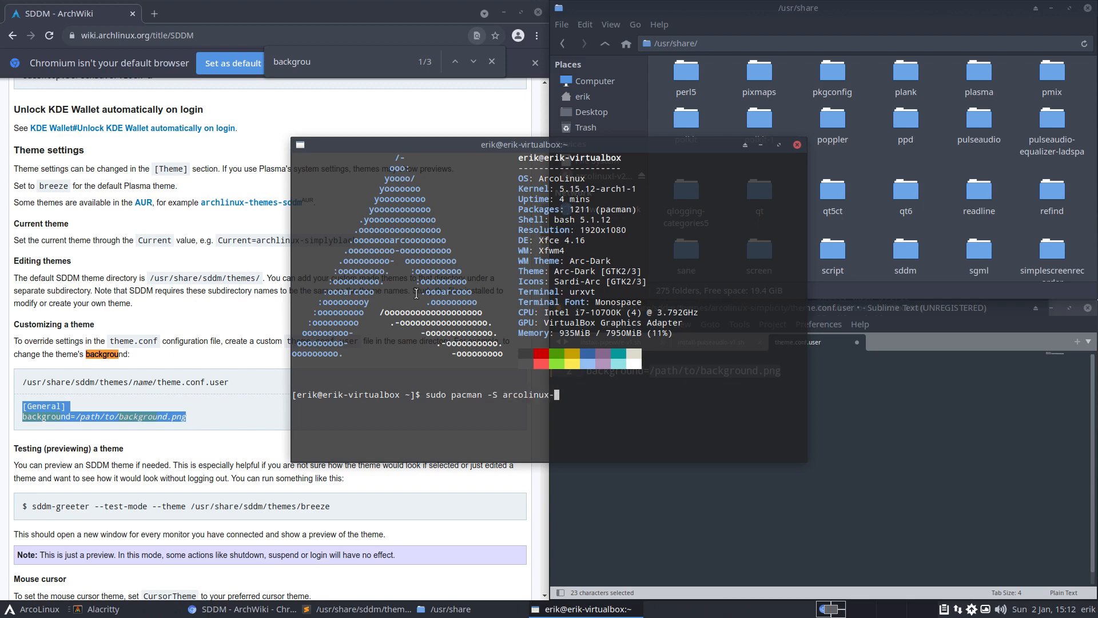
type("sddm-w")
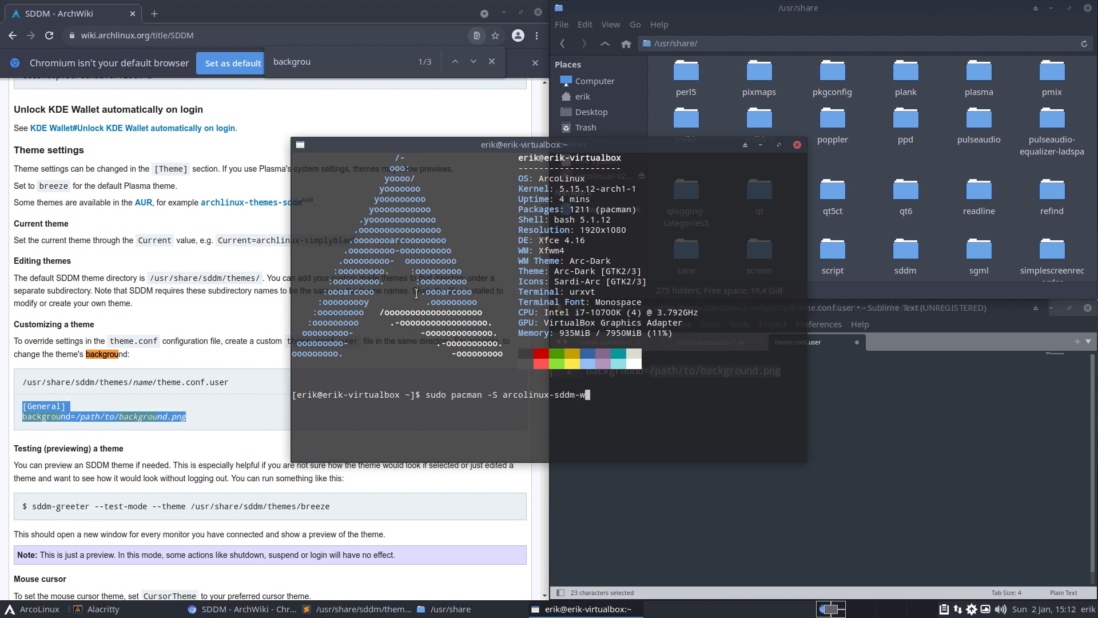
type("a")
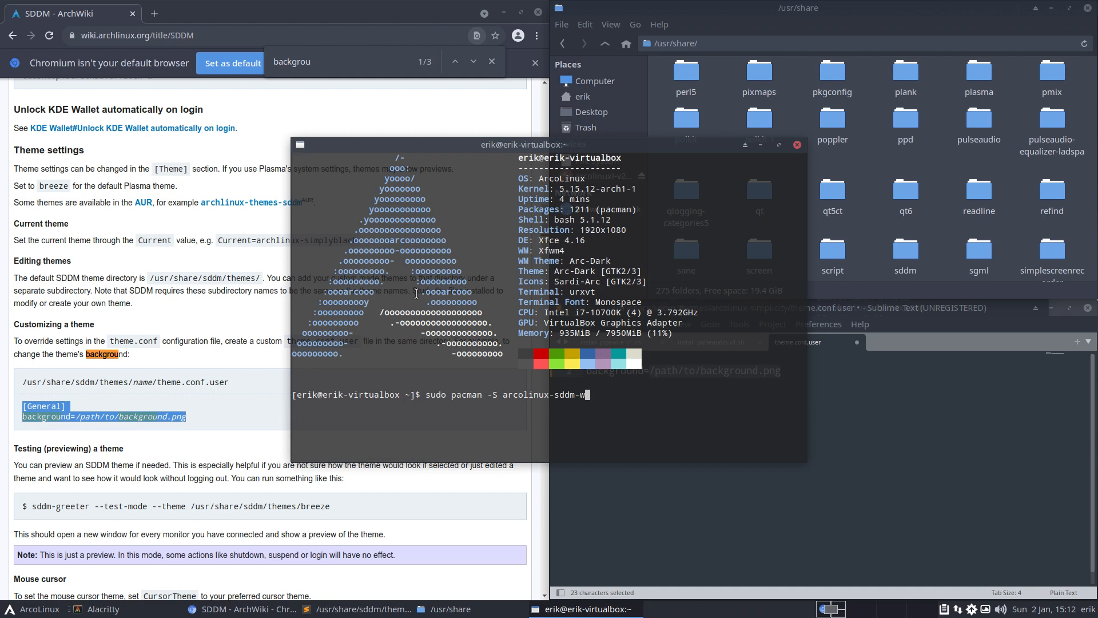
key("BackSpace")
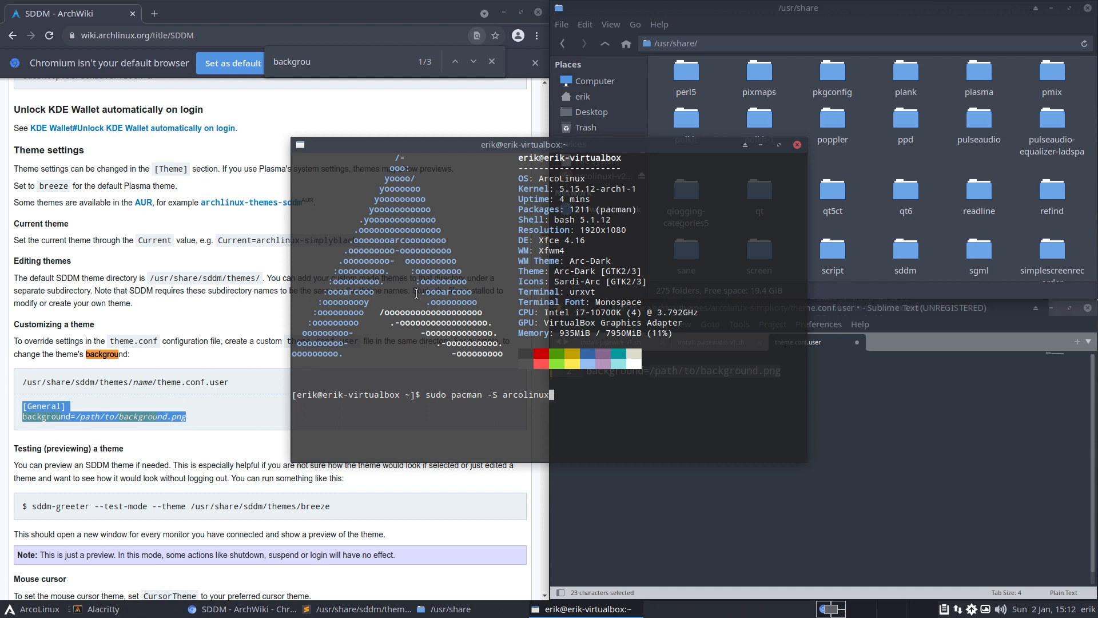
key("Tab")
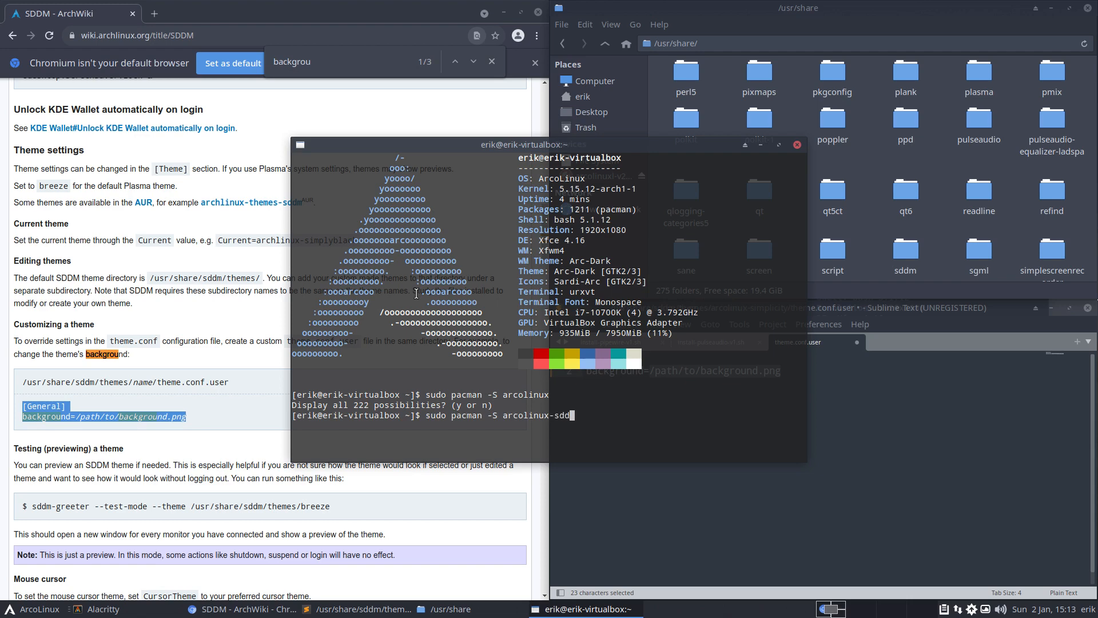
key("Tab")
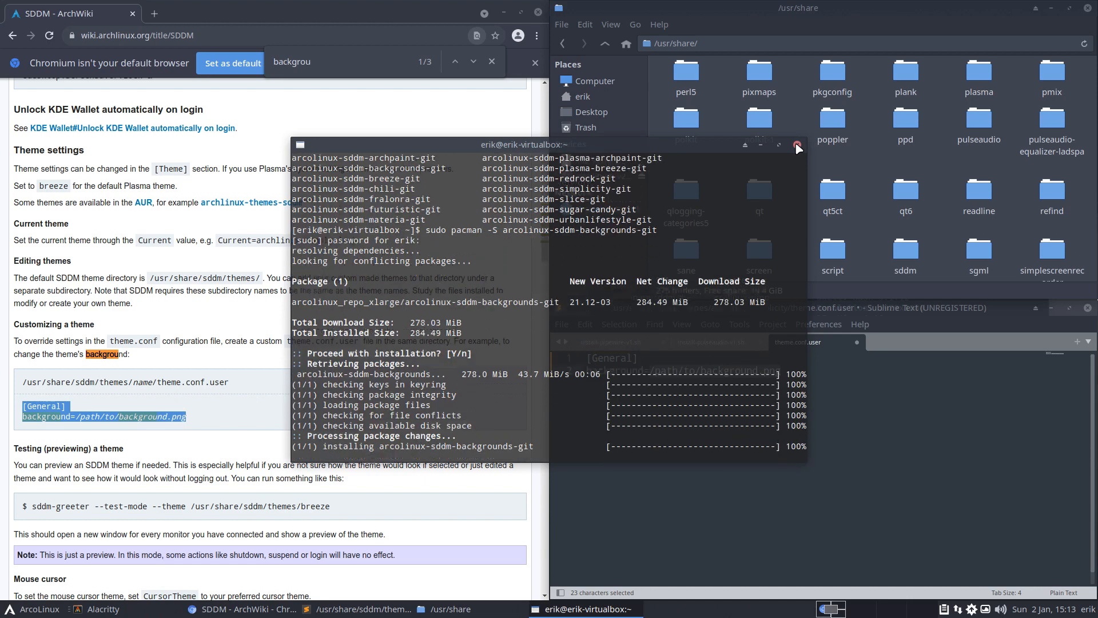
left_click(797, 145)
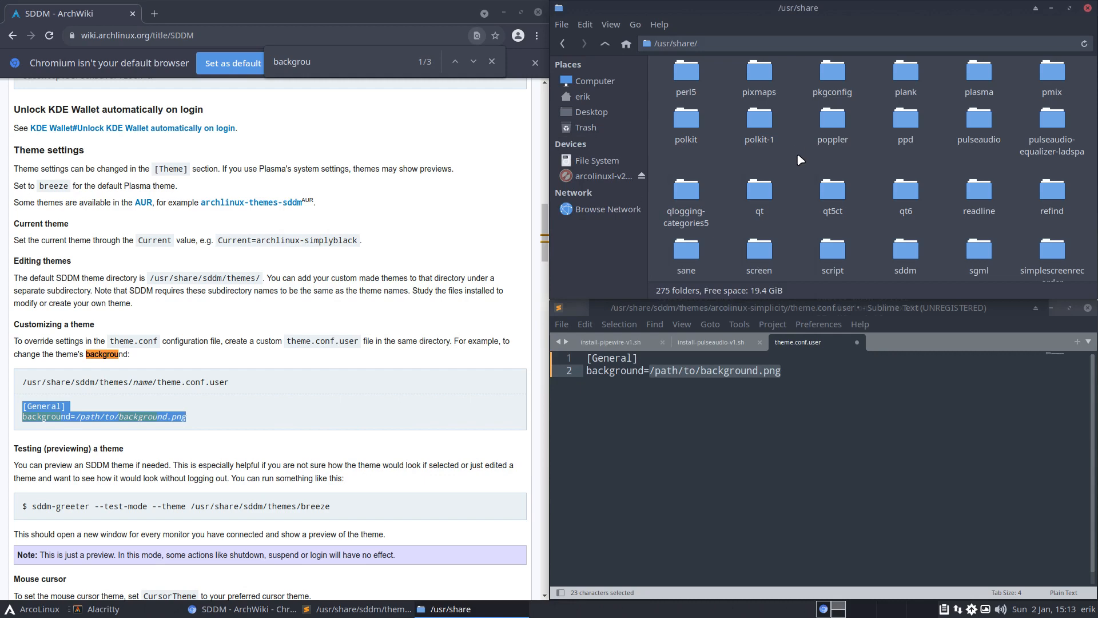
Browse into /usr/share/sddm/arcolinux-sddm-backgrounds and select background01.jpg
double_click(905, 248)
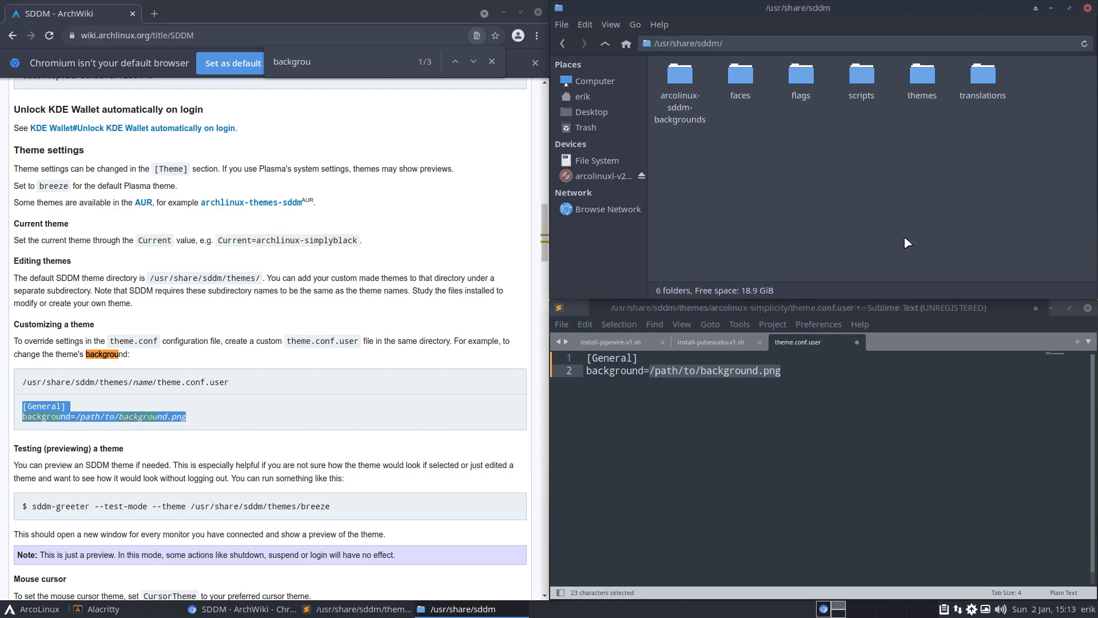
left_click(678, 80)
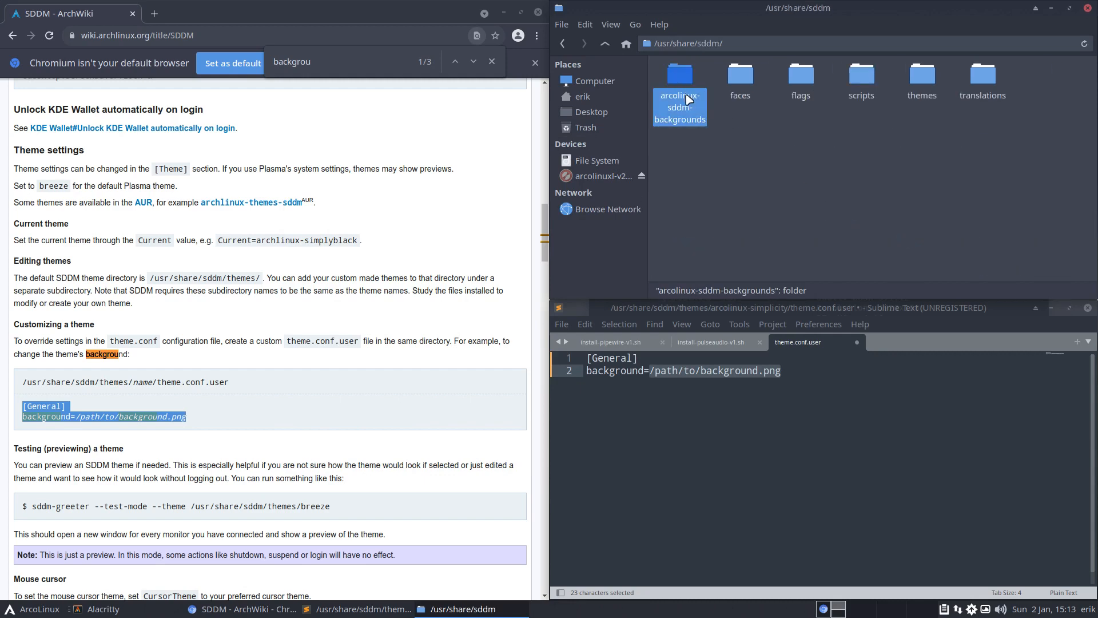
double_click(679, 77)
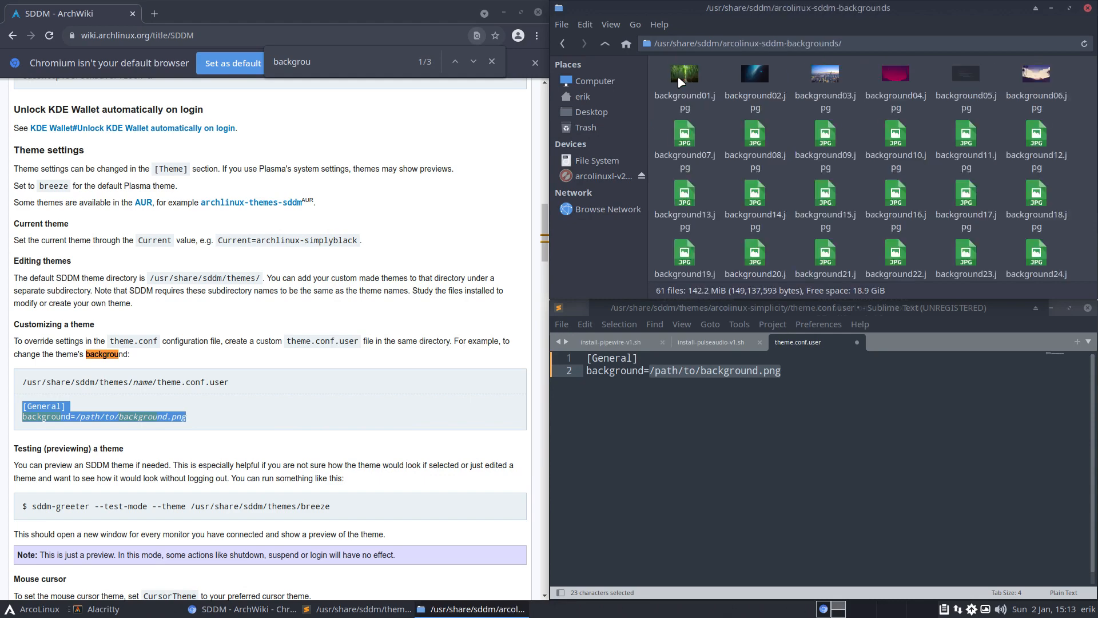
left_click(685, 73)
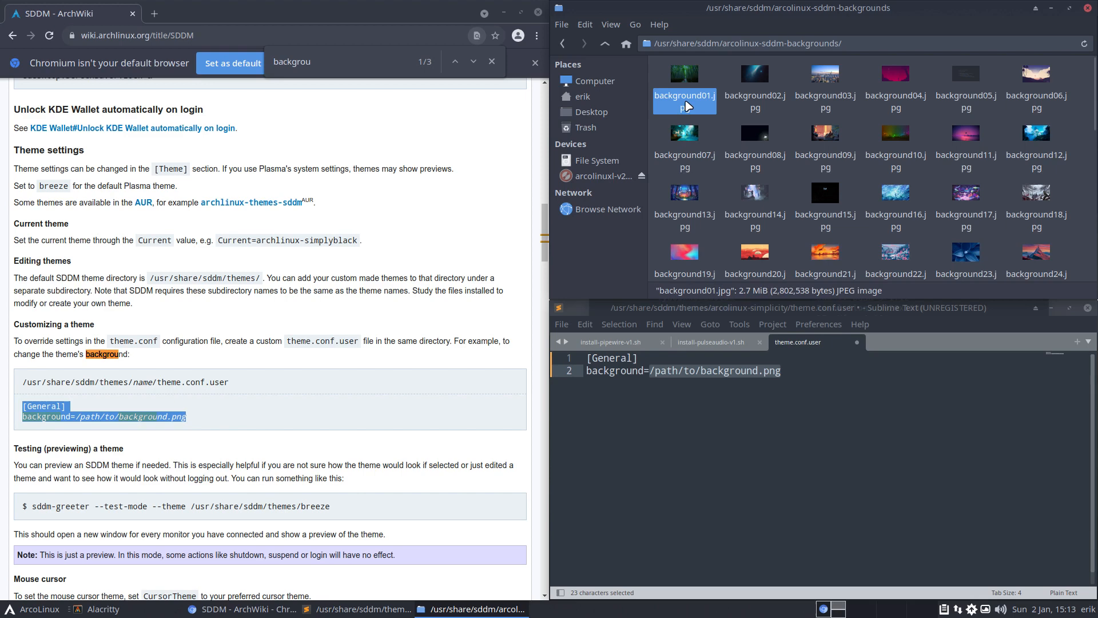
right_click(684, 100)
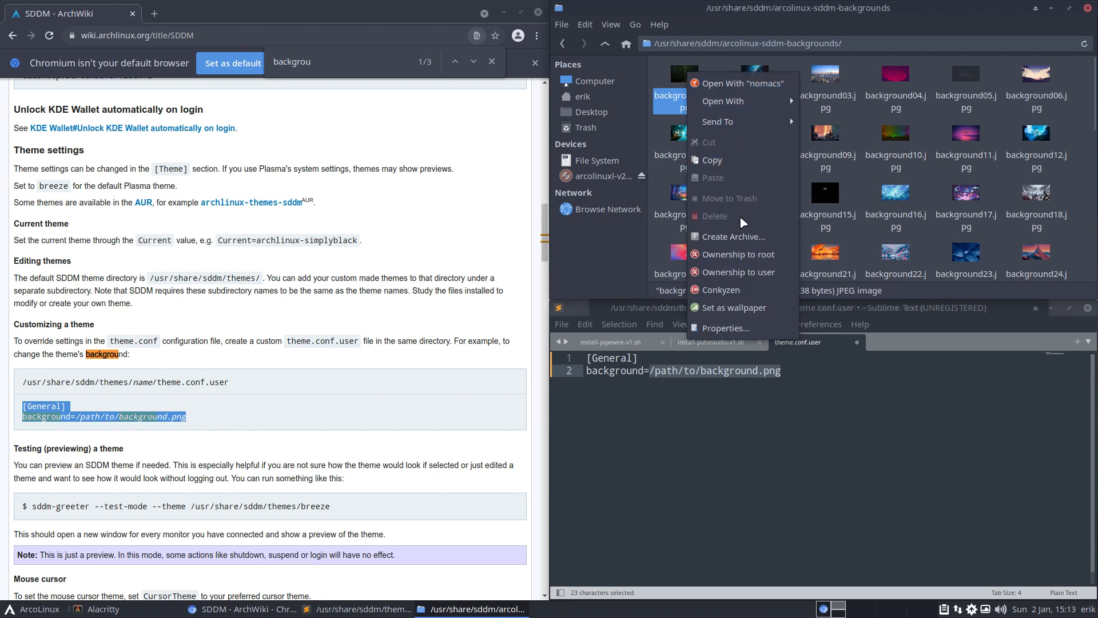
left_click(713, 160)
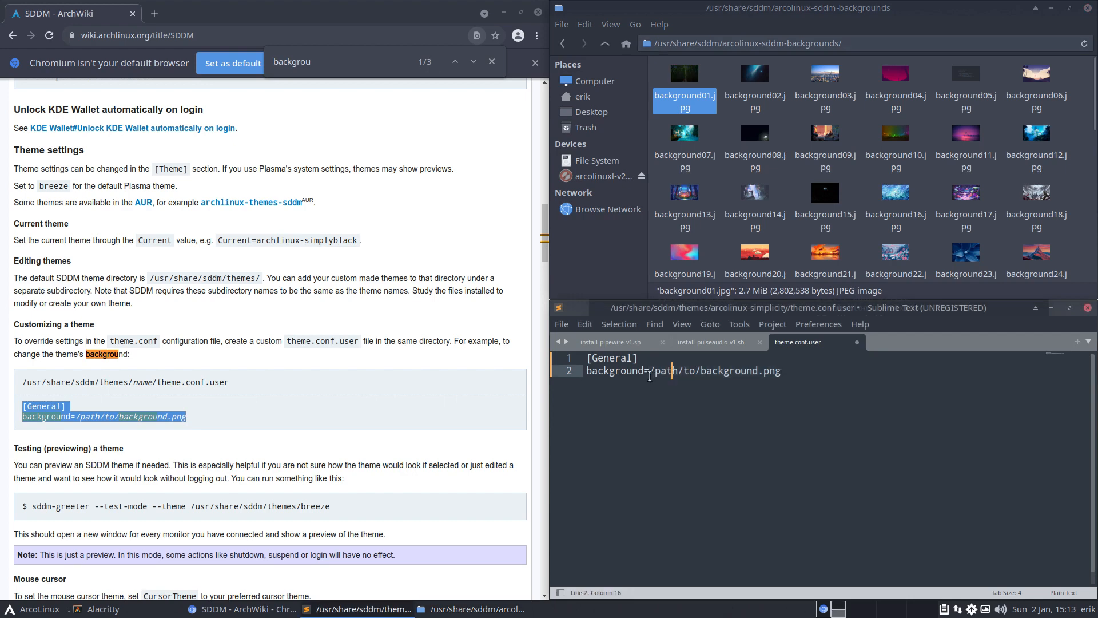
Replace the placeholder path with /usr/share/sddm/arcolinux-sddm-backgrounds/background01.jpg and save theme.conf.user with the password
left_click_drag(650, 370, 780, 370)
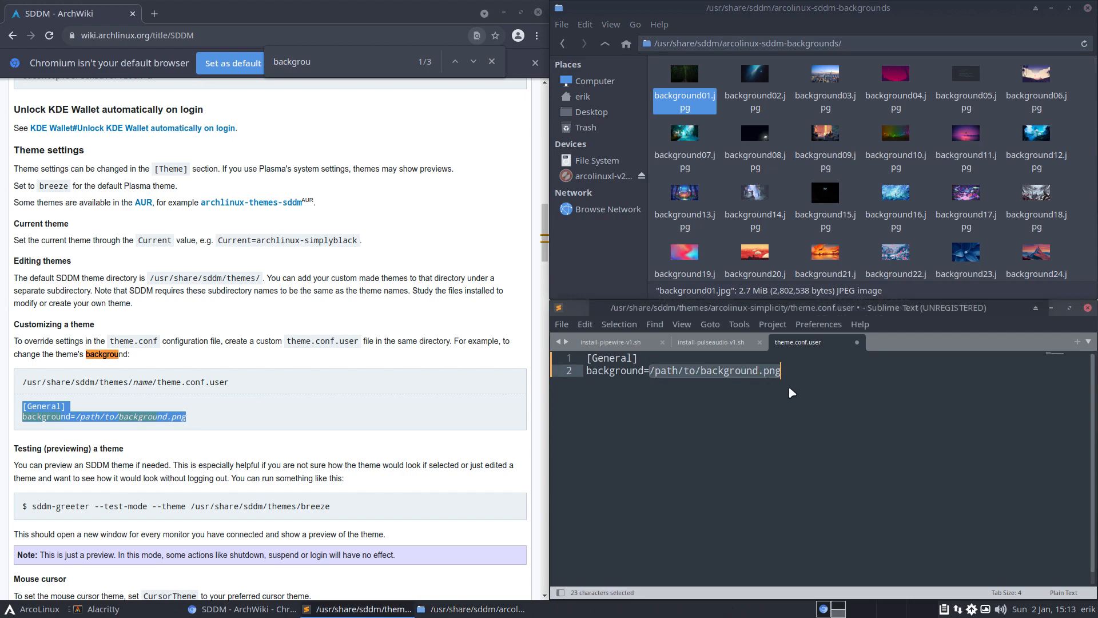
type("/usr/share/sddm/arcolinux-sddm-backgrounds/background01.jpg")
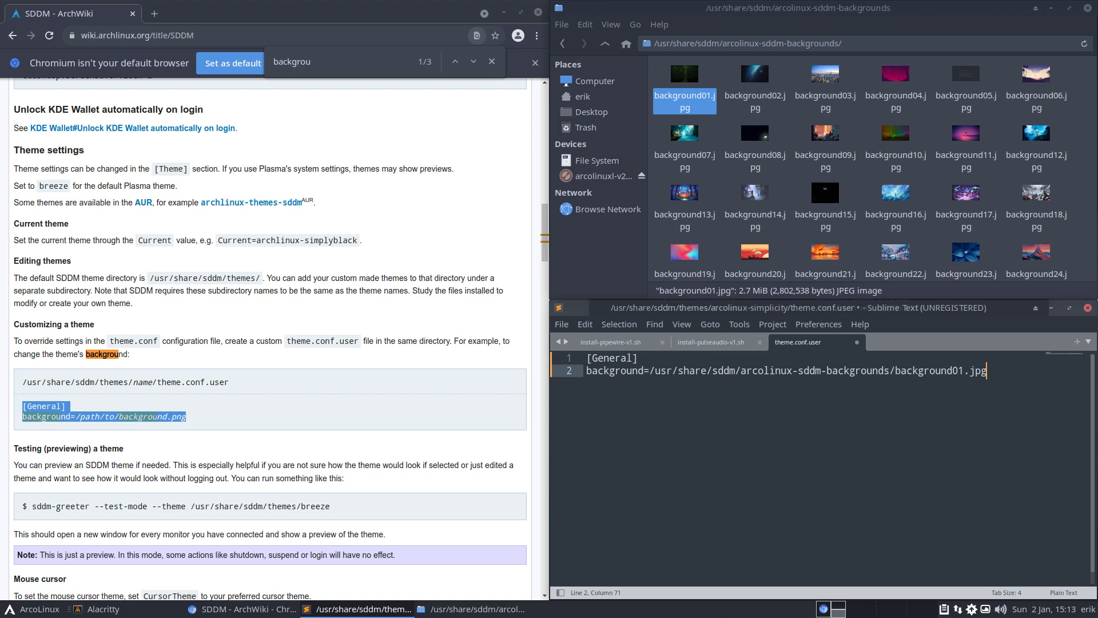
mouse_move(782, 468)
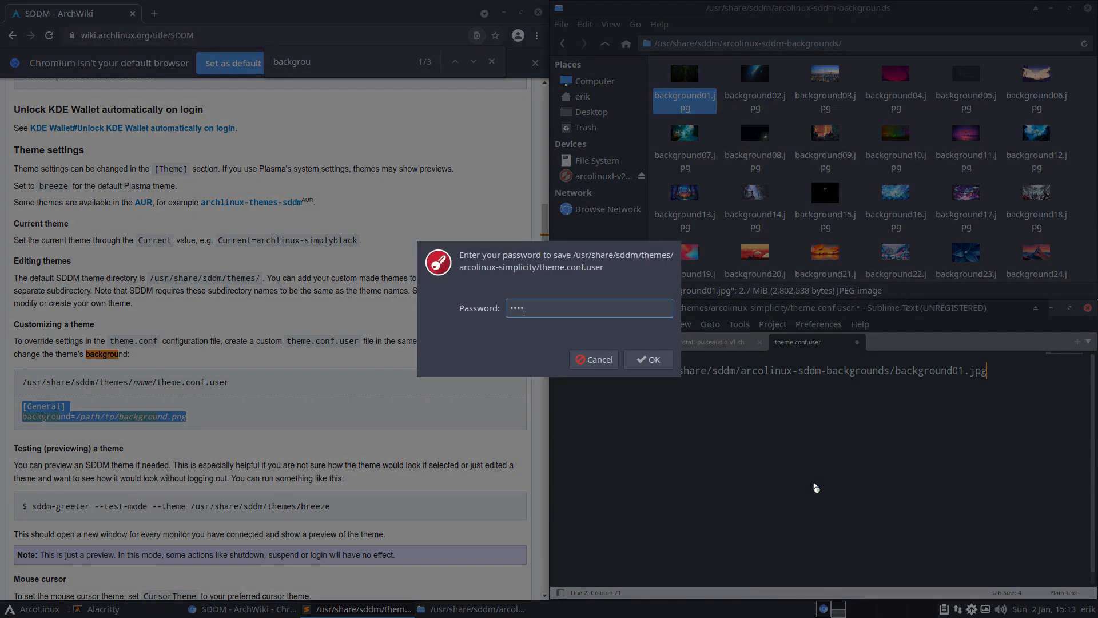
left_click(647, 359)
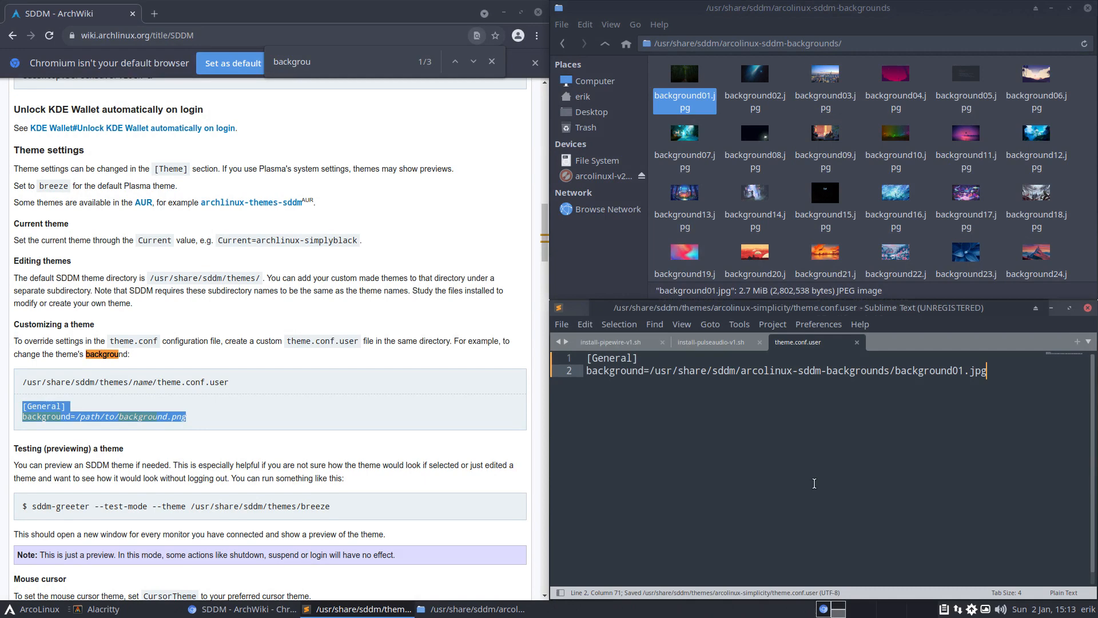
mouse_move(108, 420)
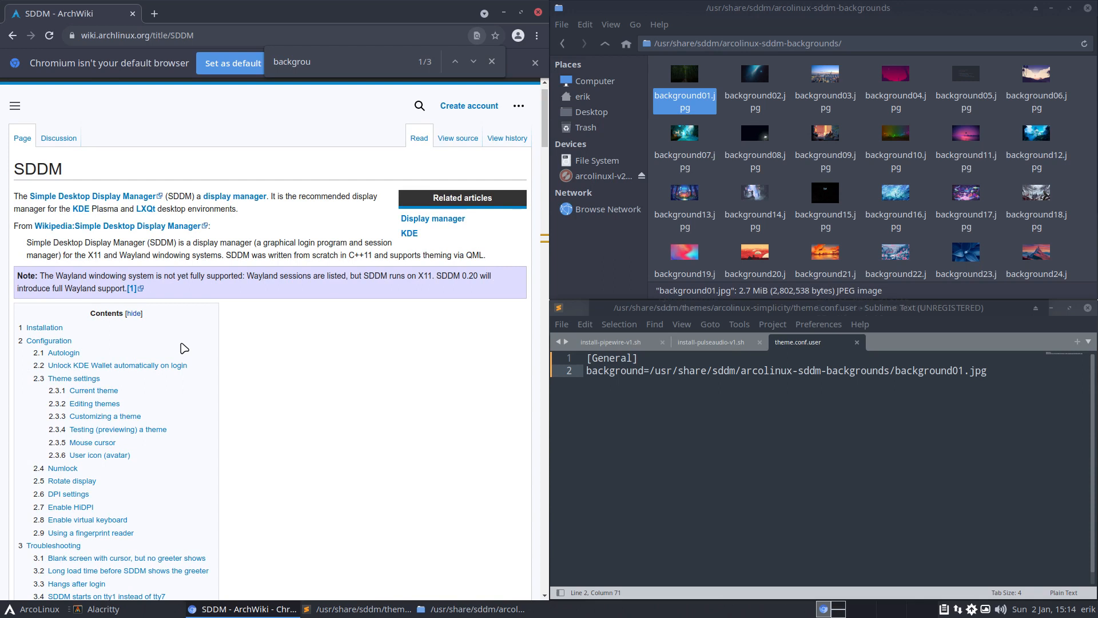
Scroll the ArchWiki SDDM page to its Contents box and Installation section
scroll("down", 3)
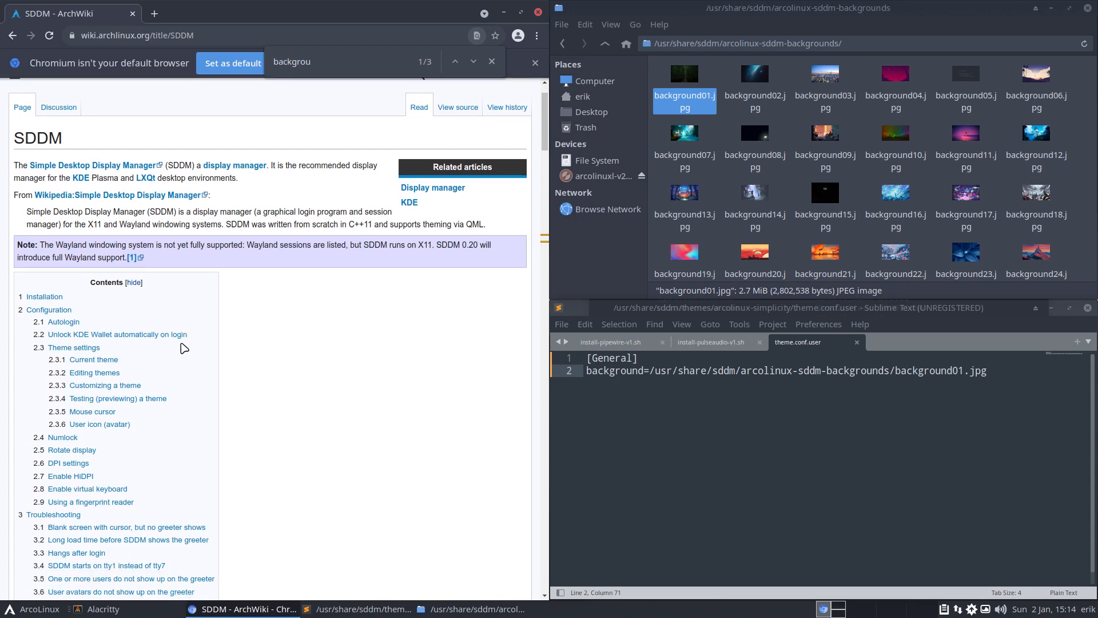
scroll("down", 3)
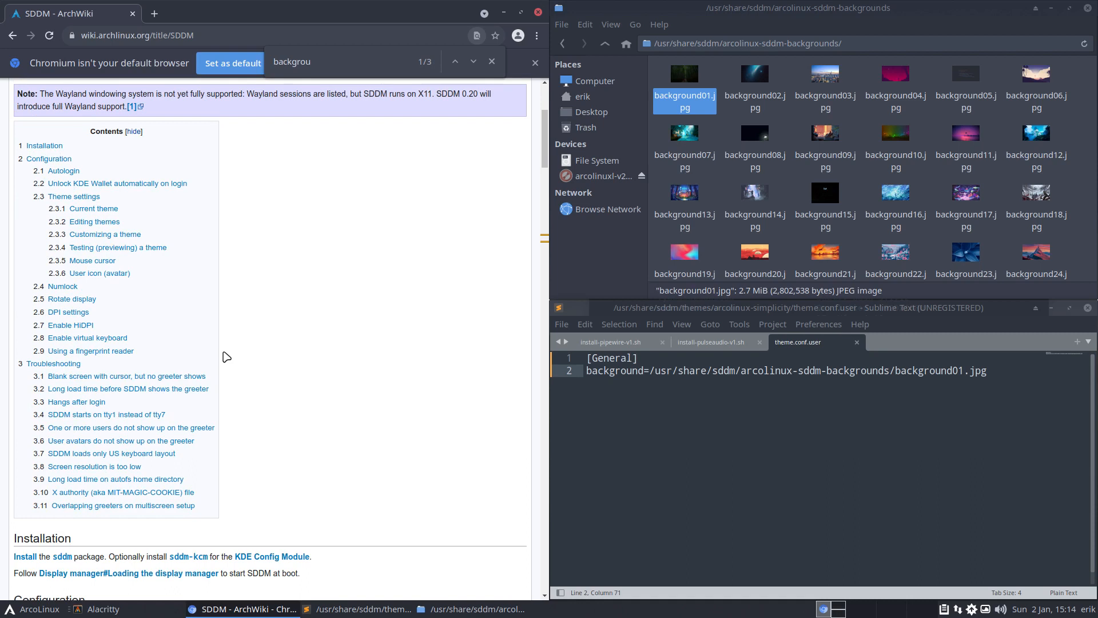